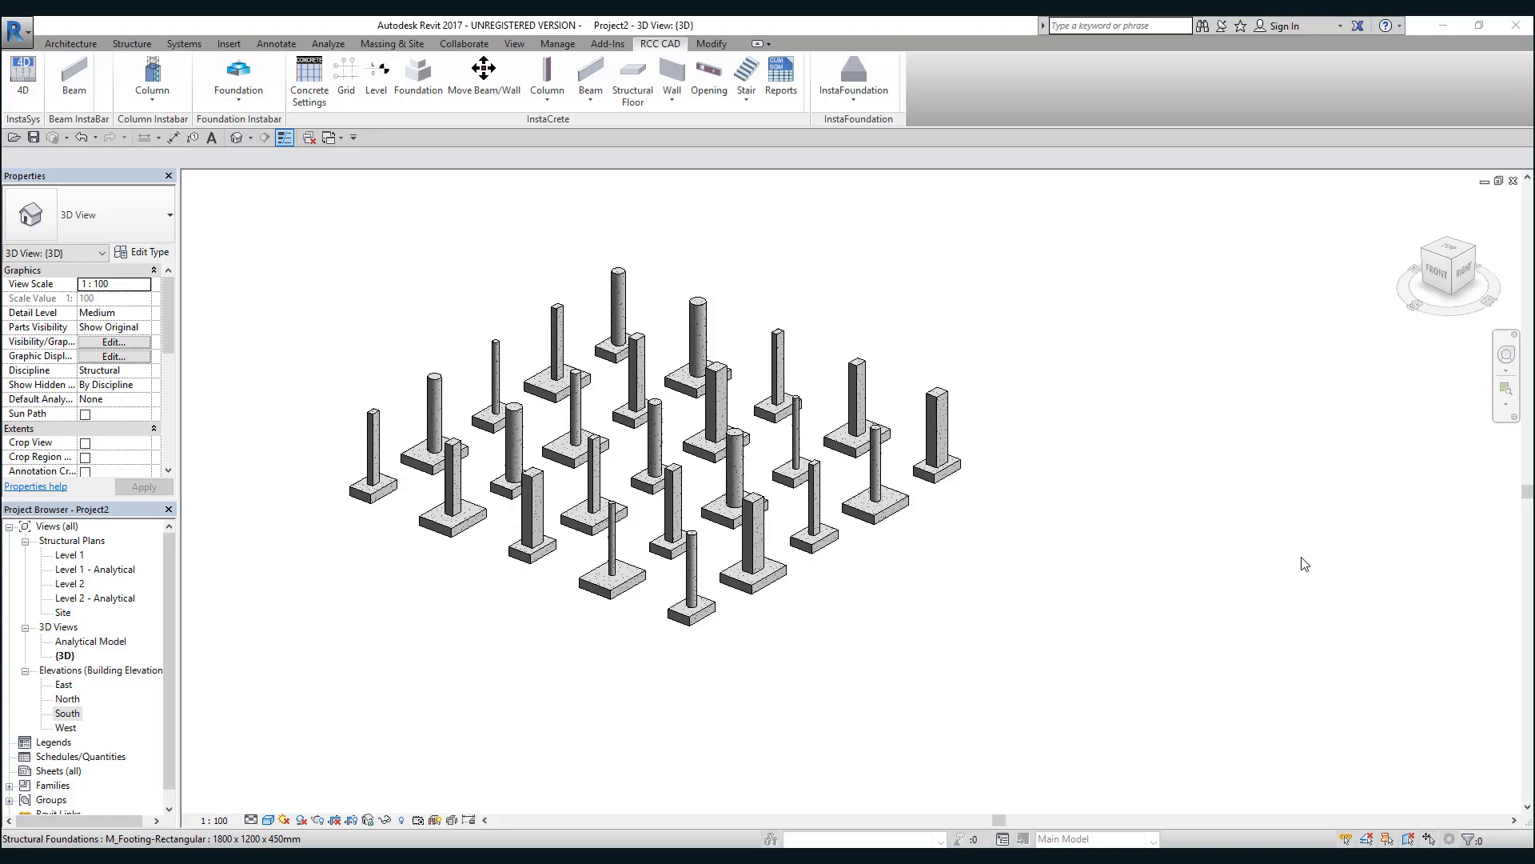
mouse_move(994, 531)
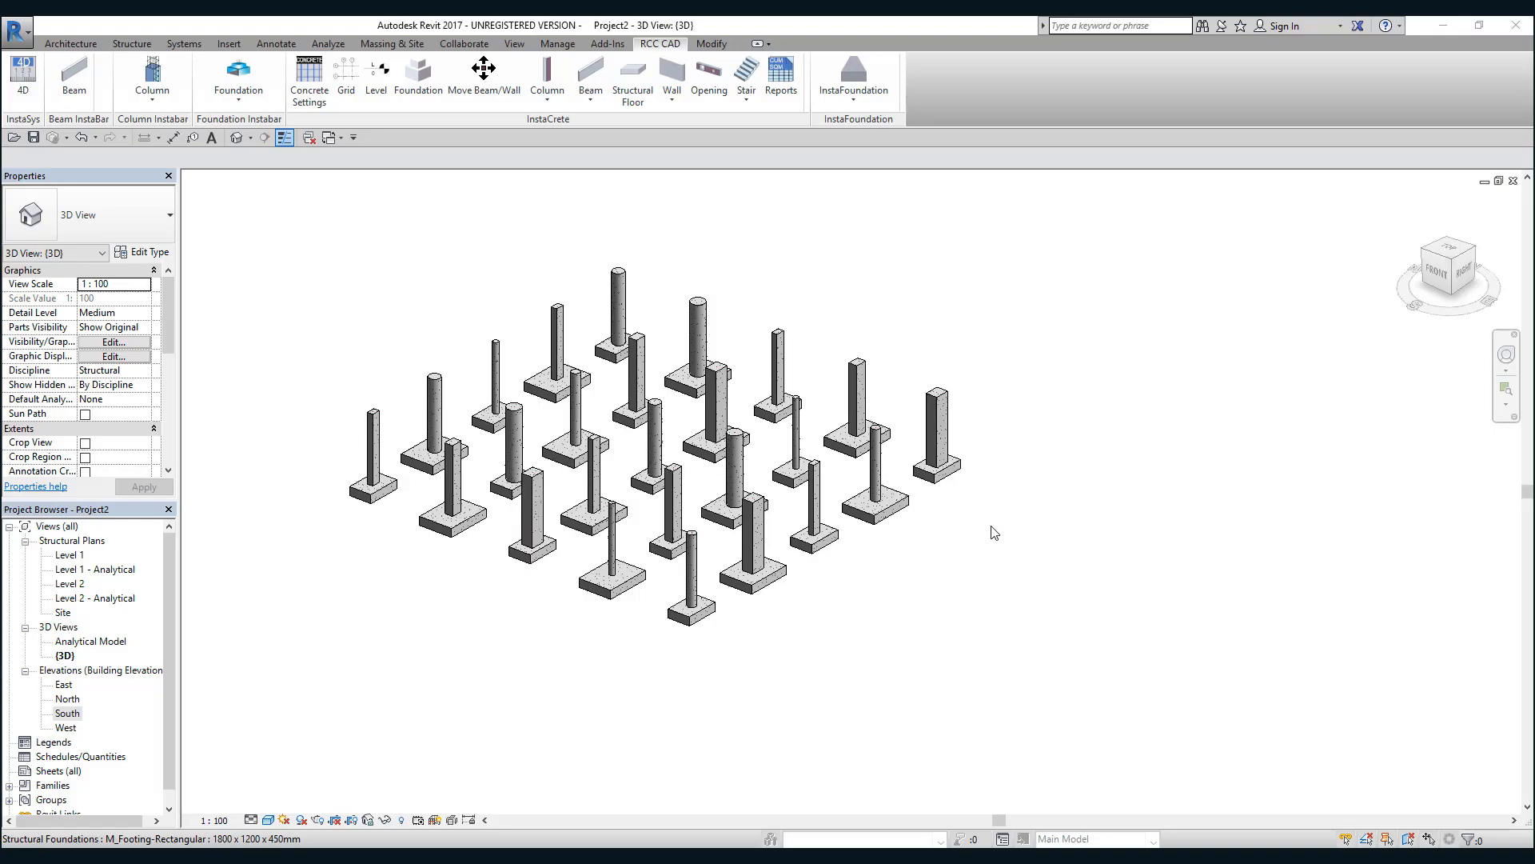
mouse_move(908, 612)
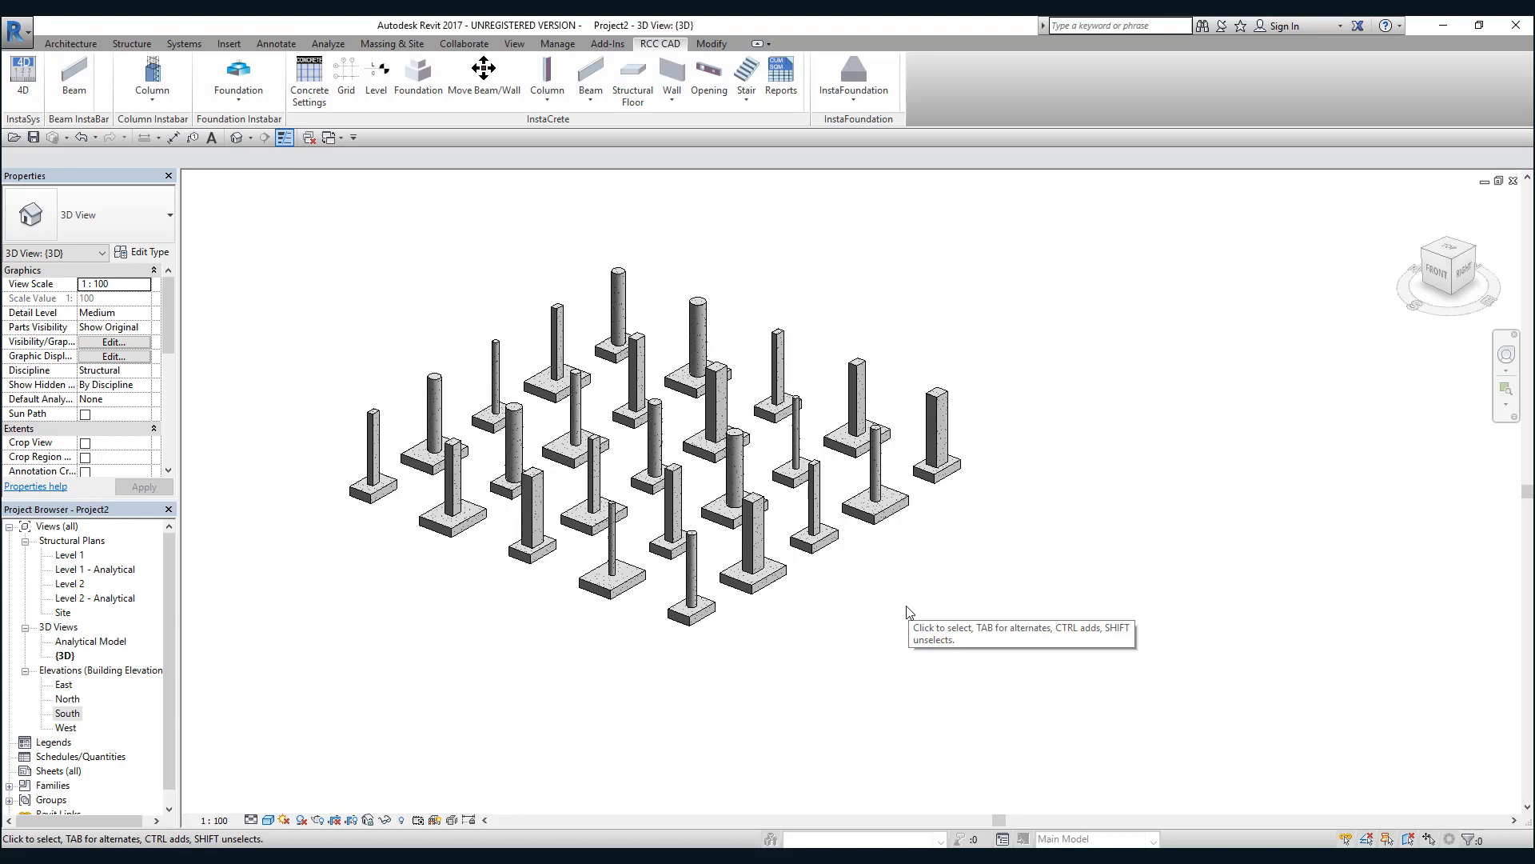
mouse_move(1108, 480)
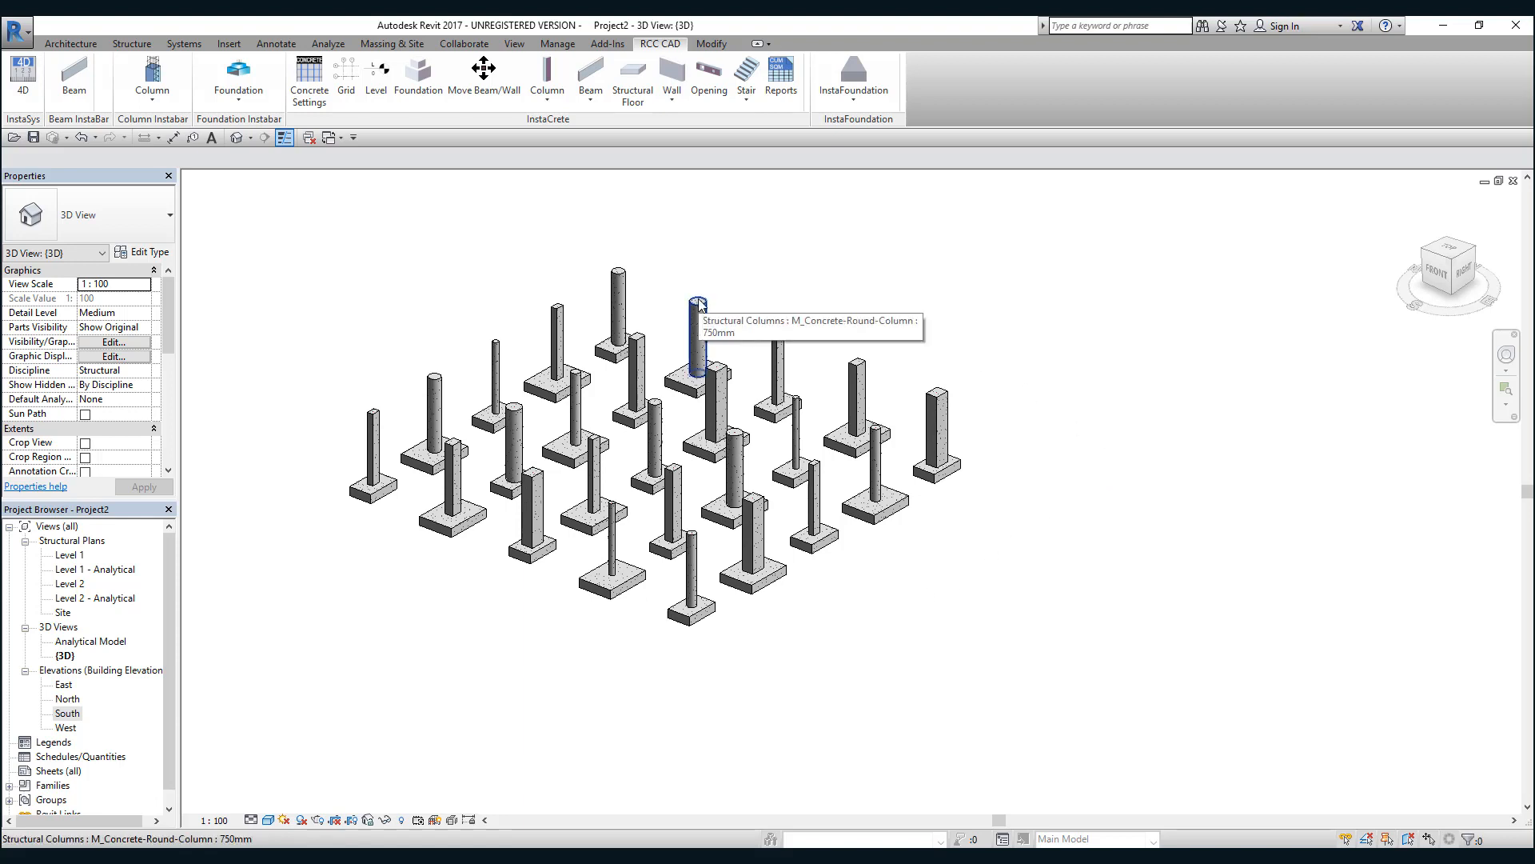
- Inspect the round and rectangular columns, view the South elevation fitted, then return to 3D
click(616, 323)
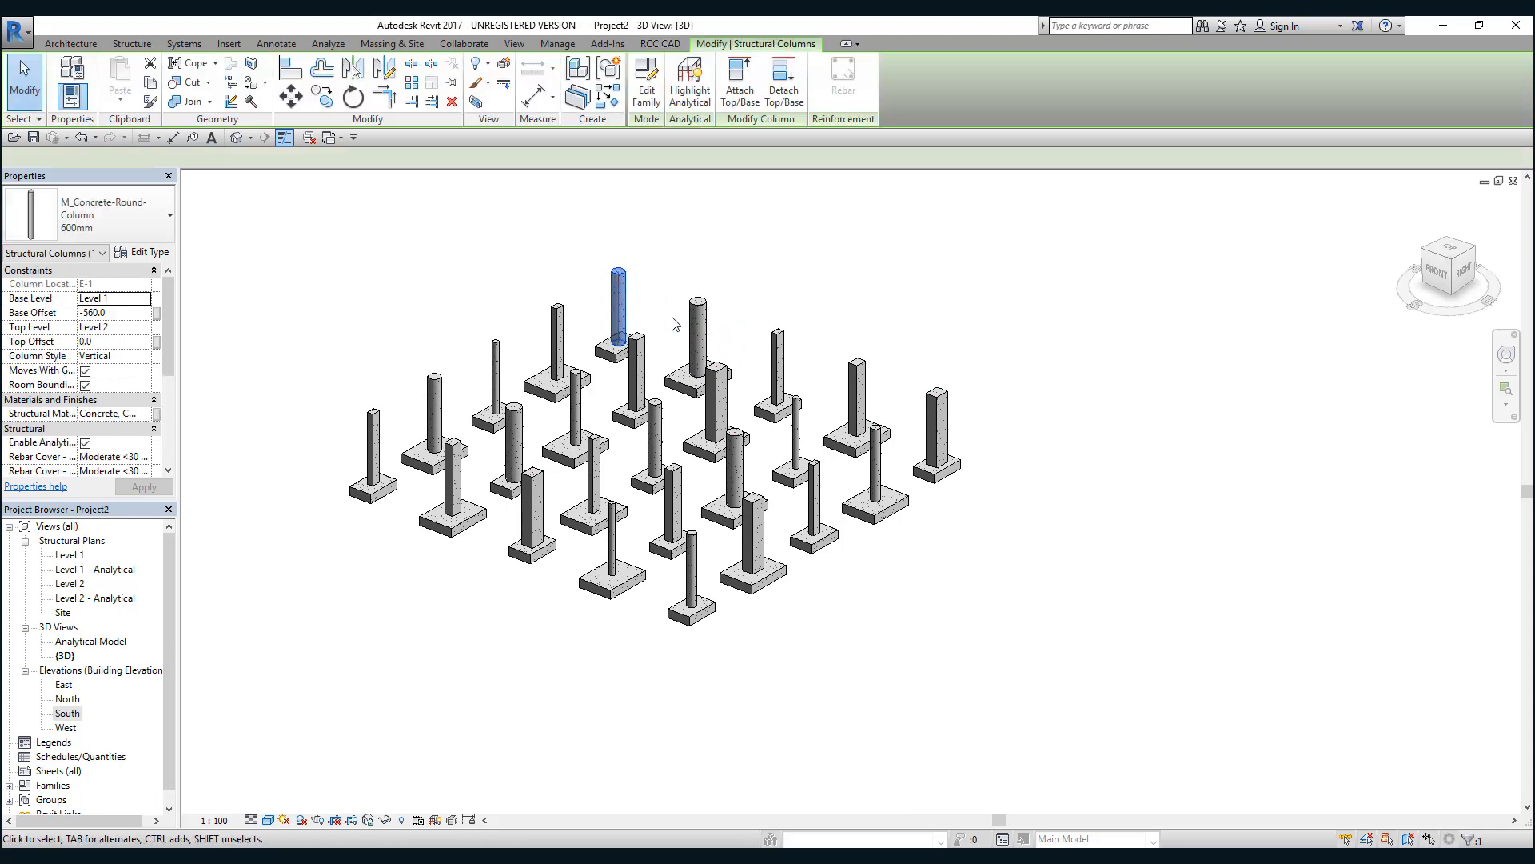
click(689, 81)
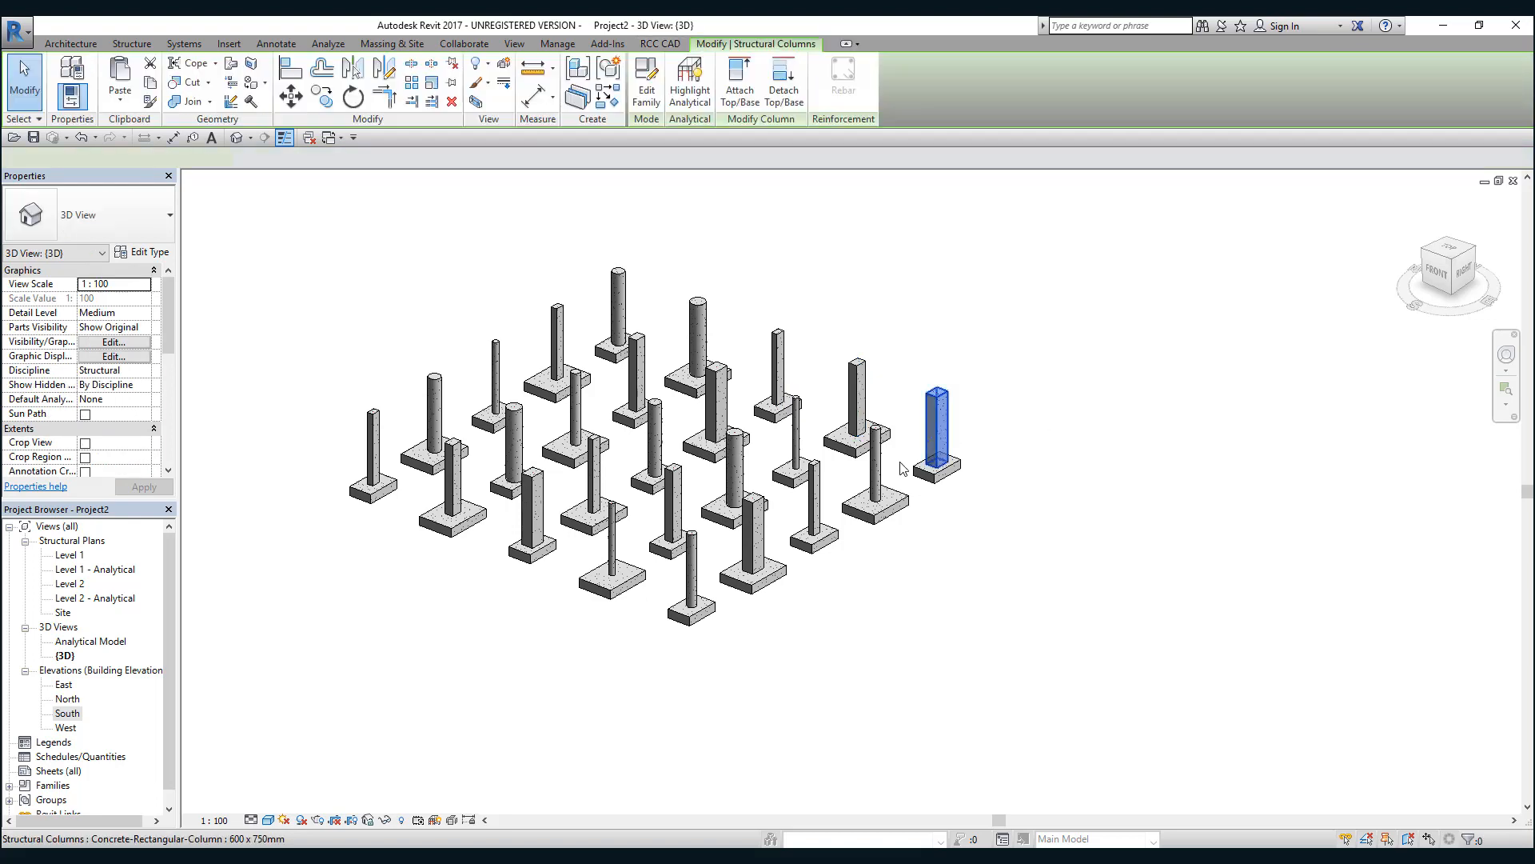
double_click(67, 713)
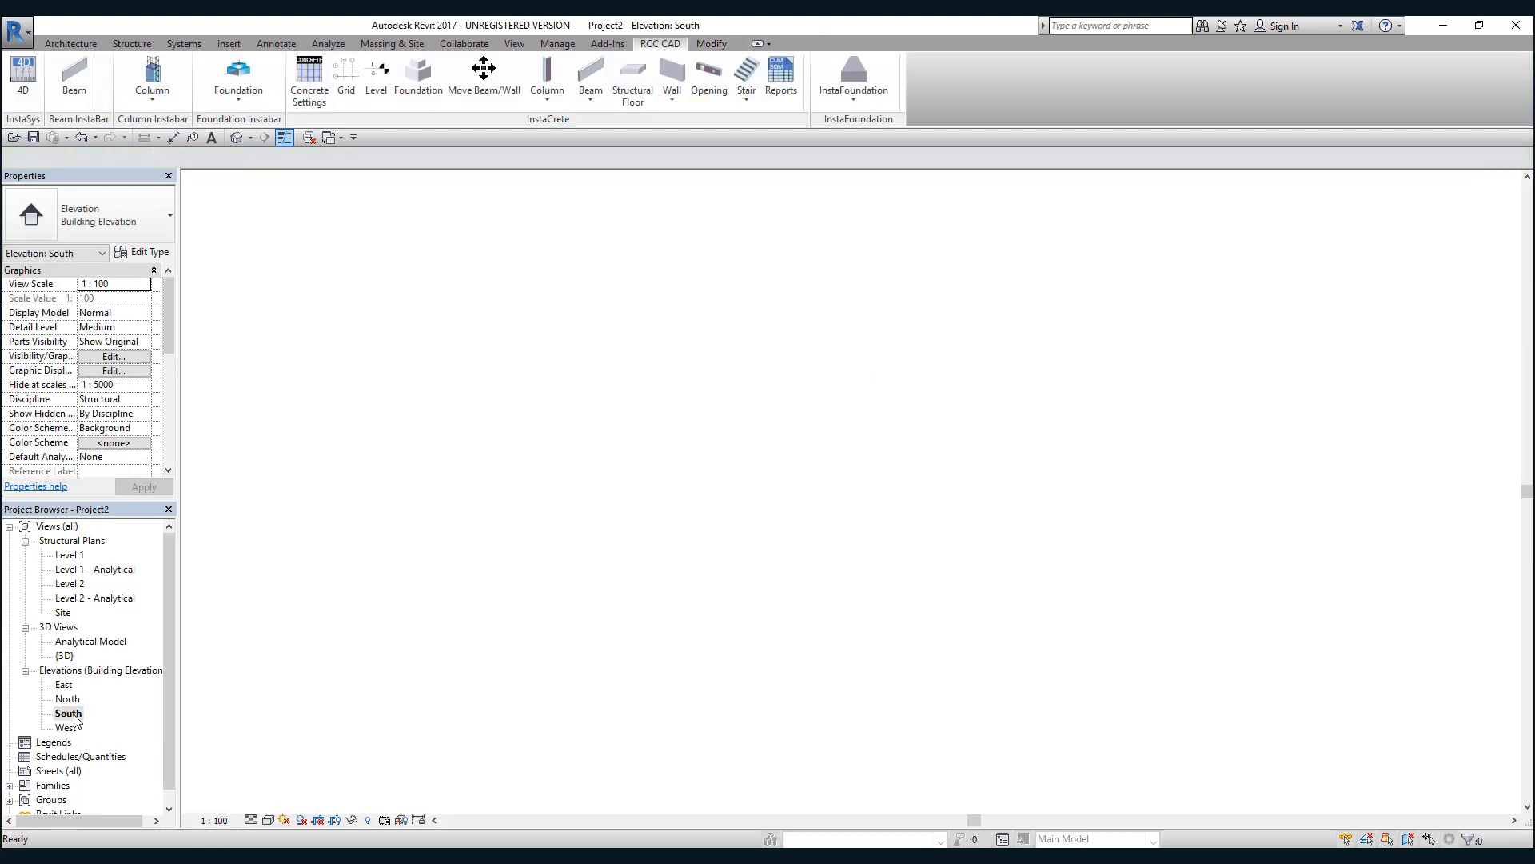
double_click(67, 713)
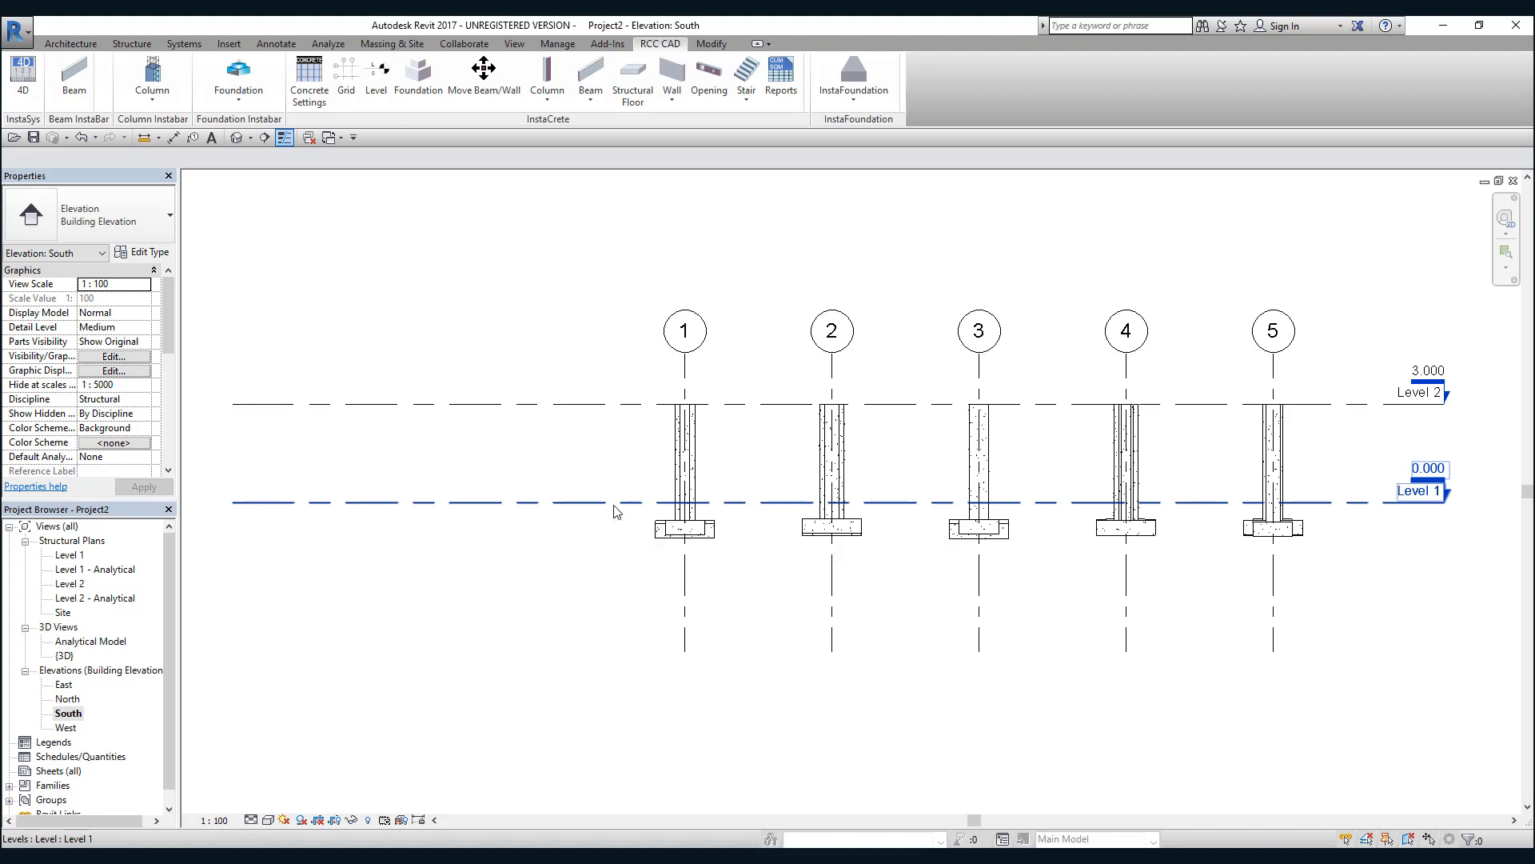
click(247, 165)
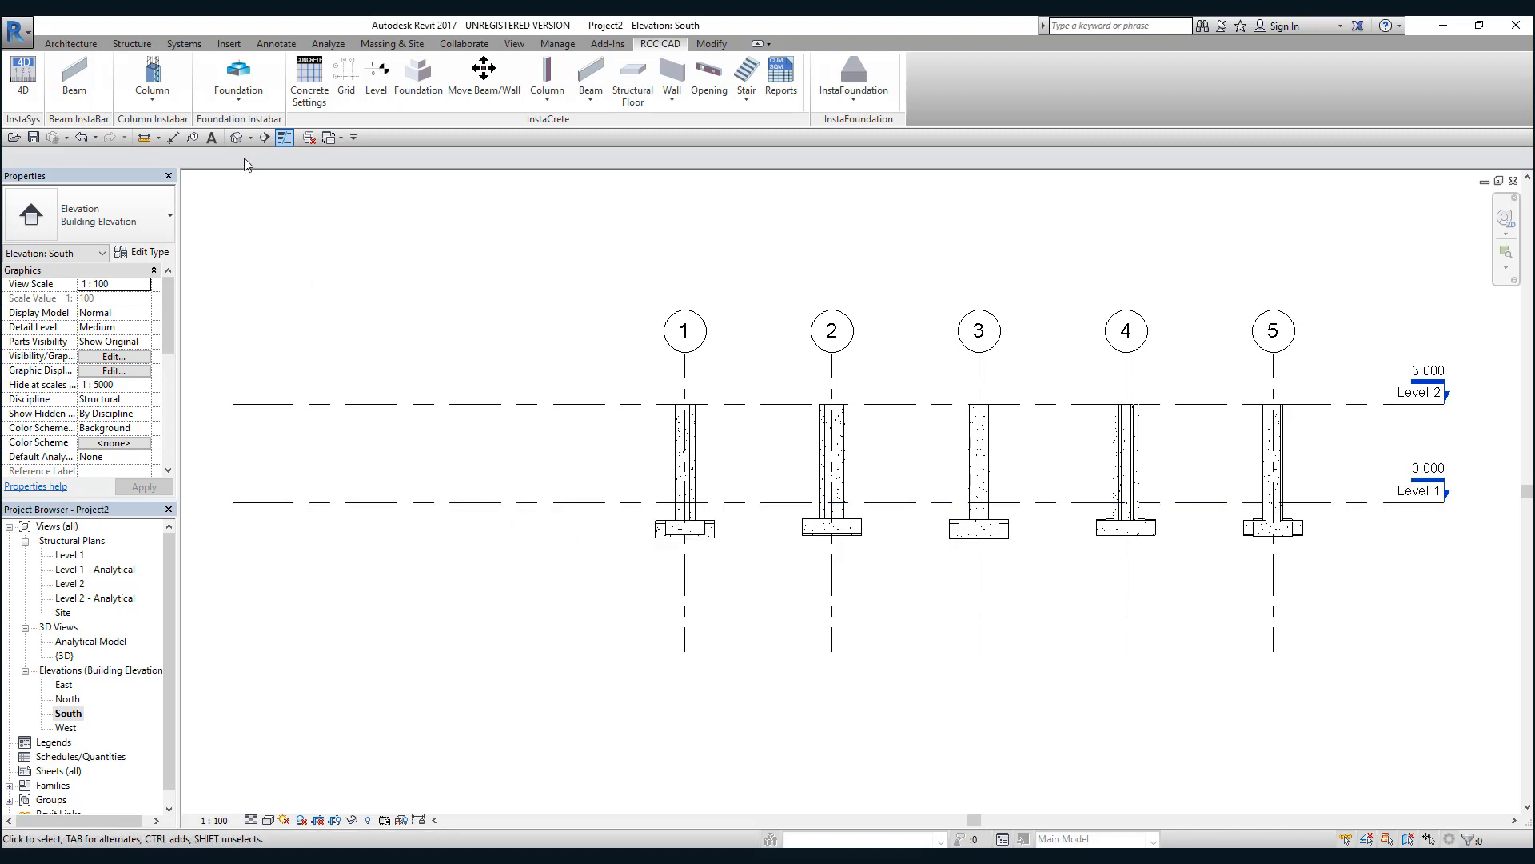
double_click(65, 655)
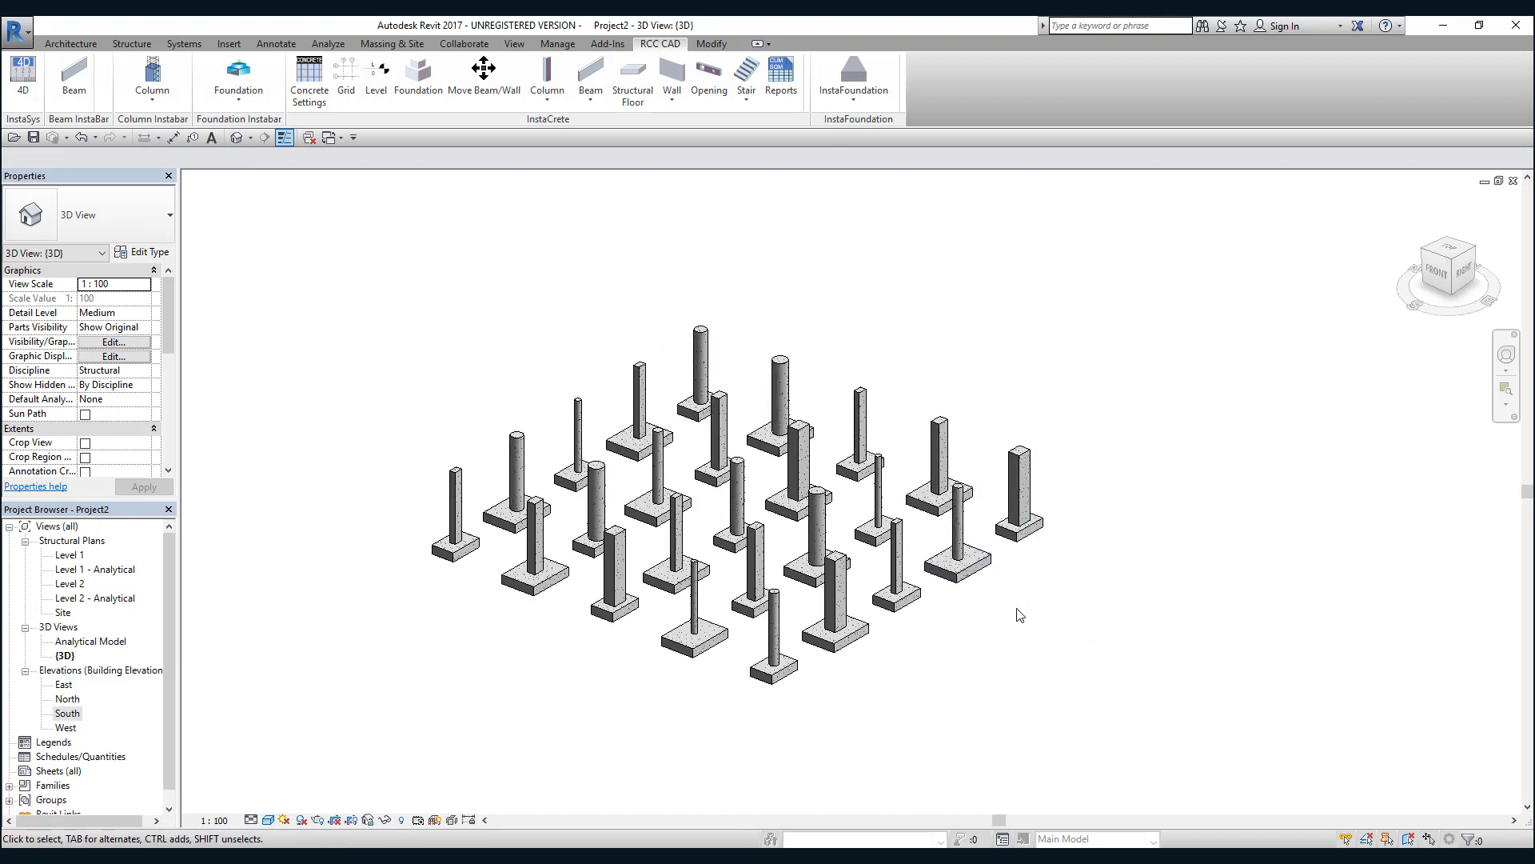
mouse_move(1027, 610)
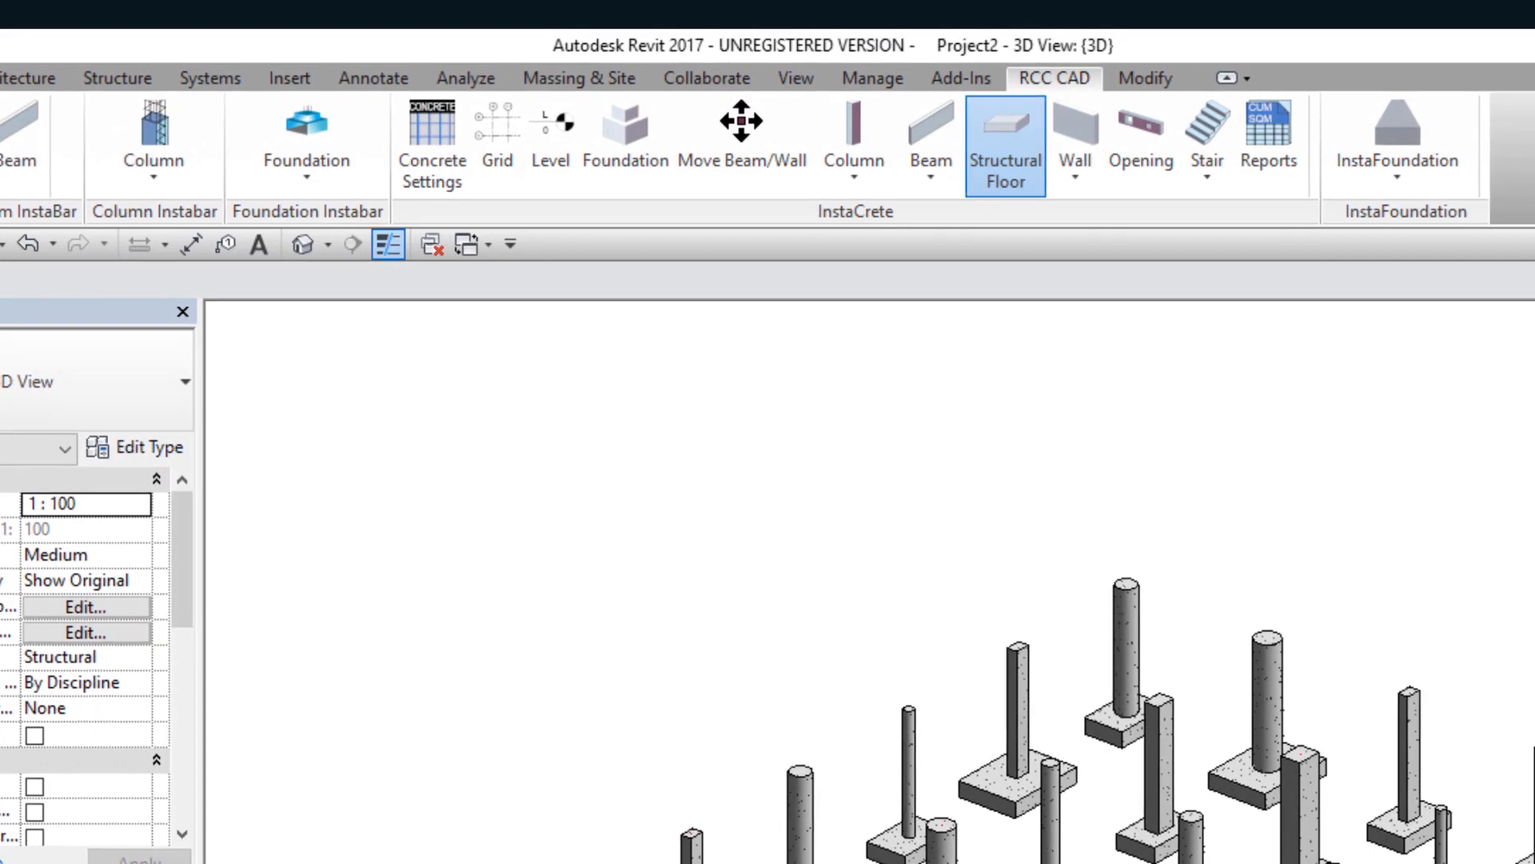
- Launch the RCC CAD InstaCrete Structural Floor Manager from the 3D view
click(1006, 132)
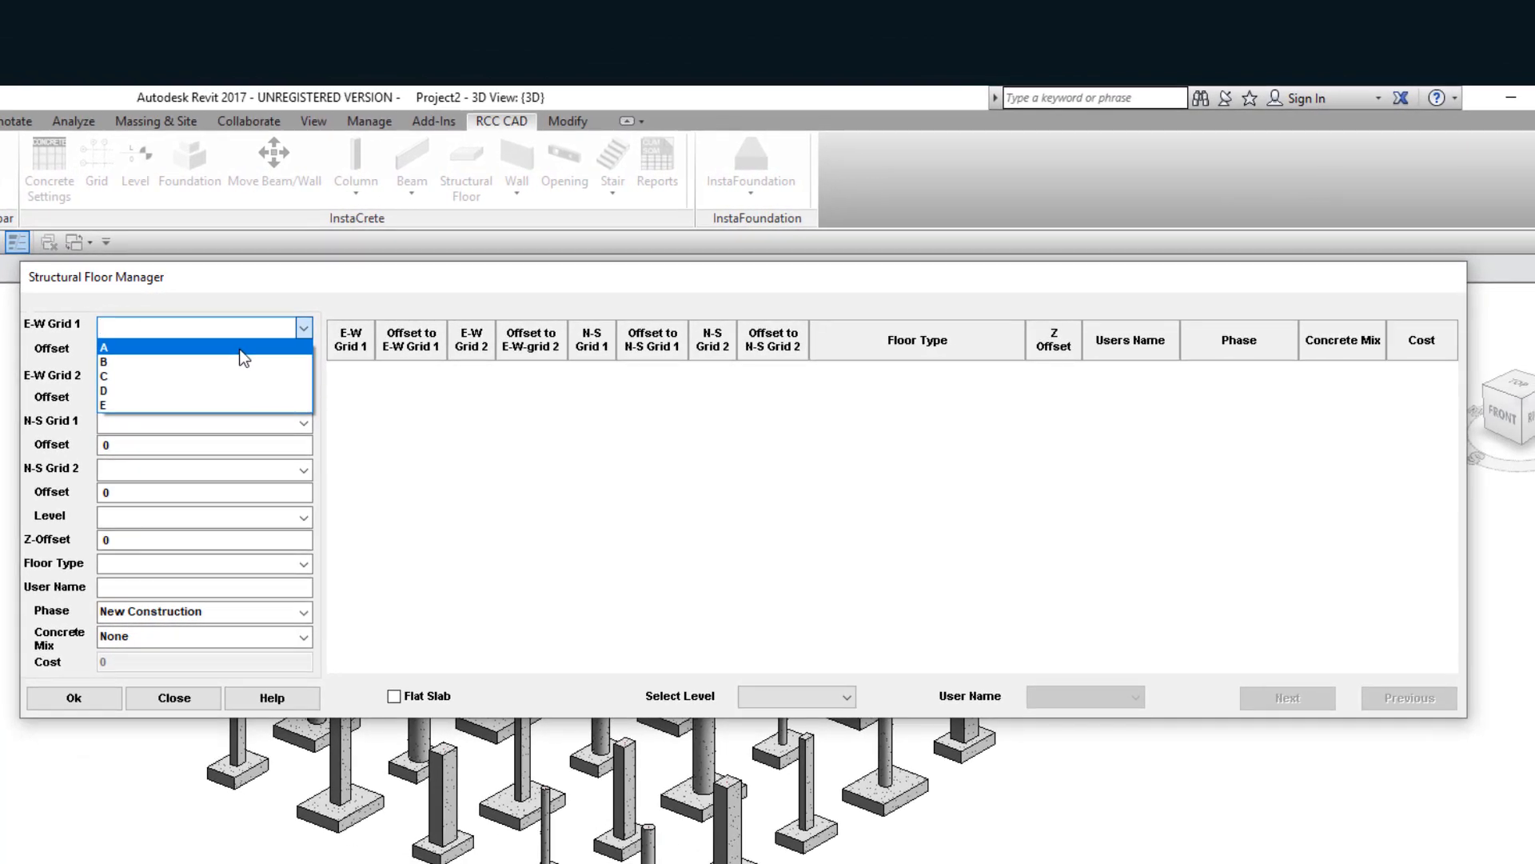
mouse_move(66, 337)
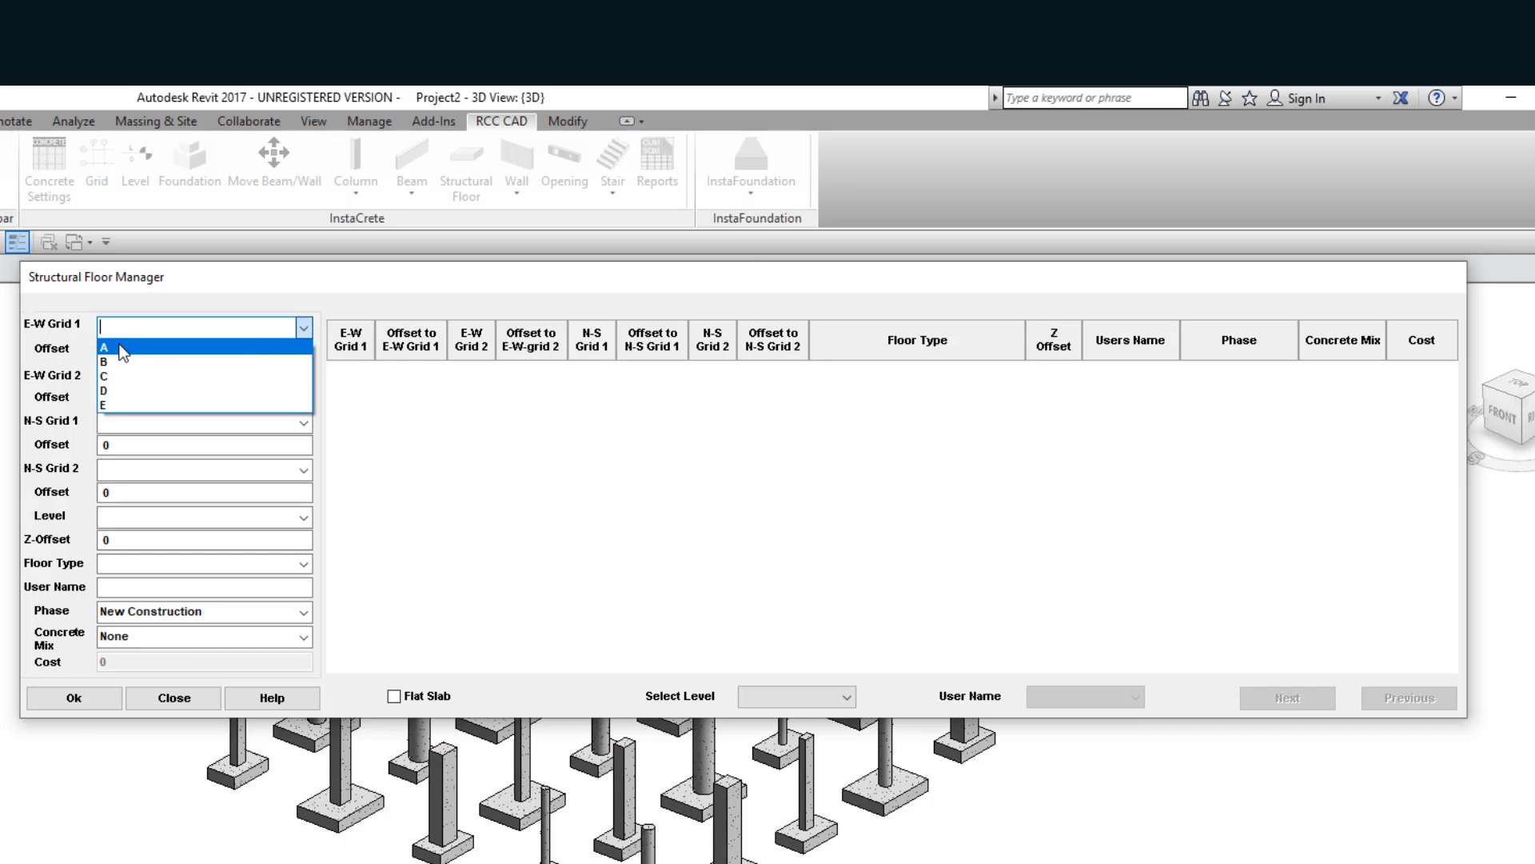
- Bound the floor east-west by grids A and E, with a -3000 offset beyond A
click(104, 346)
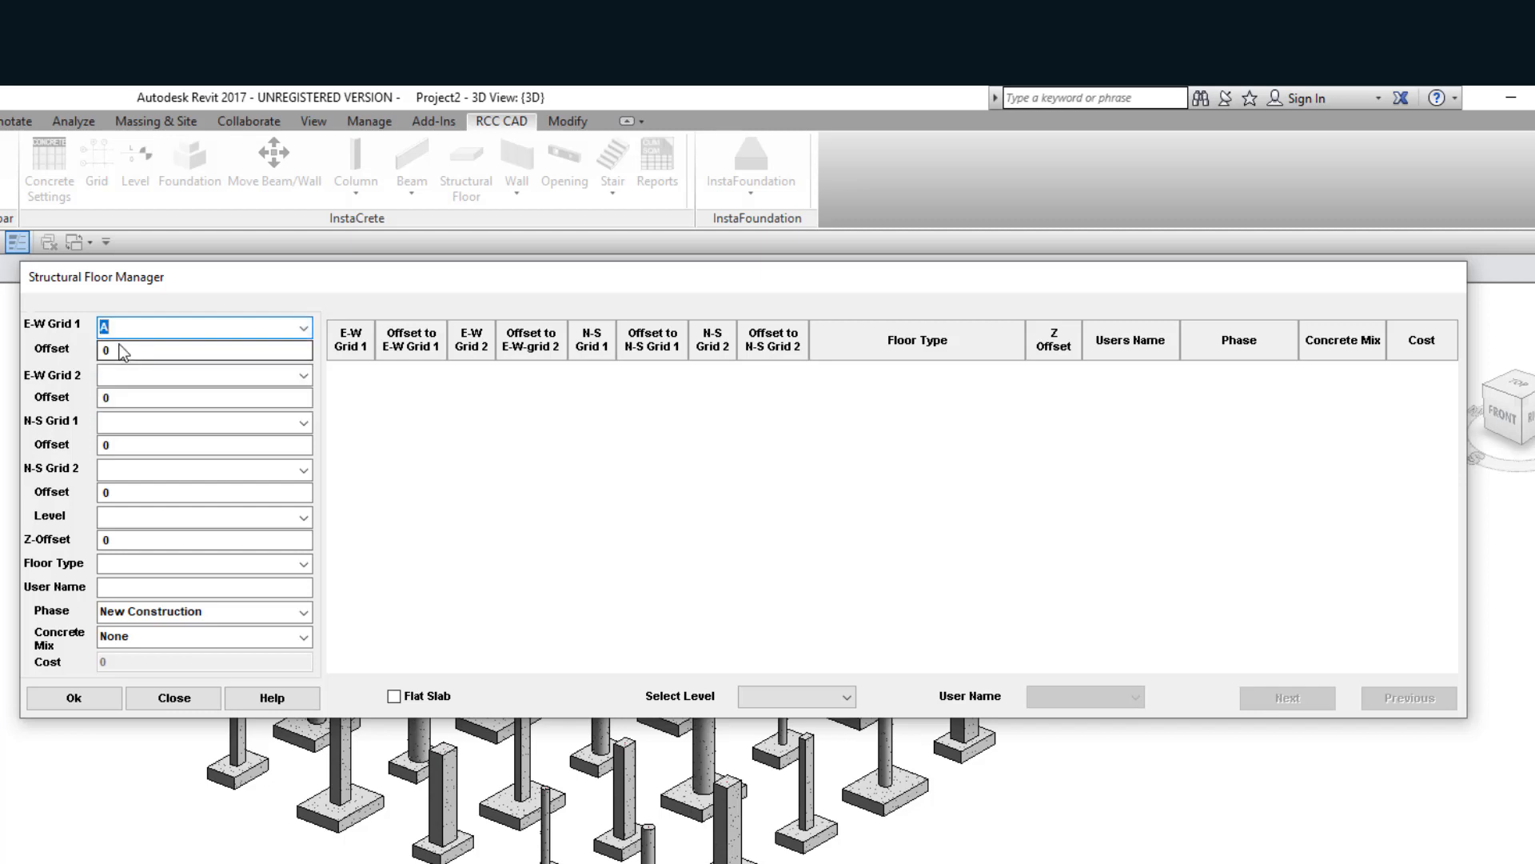
click(204, 349)
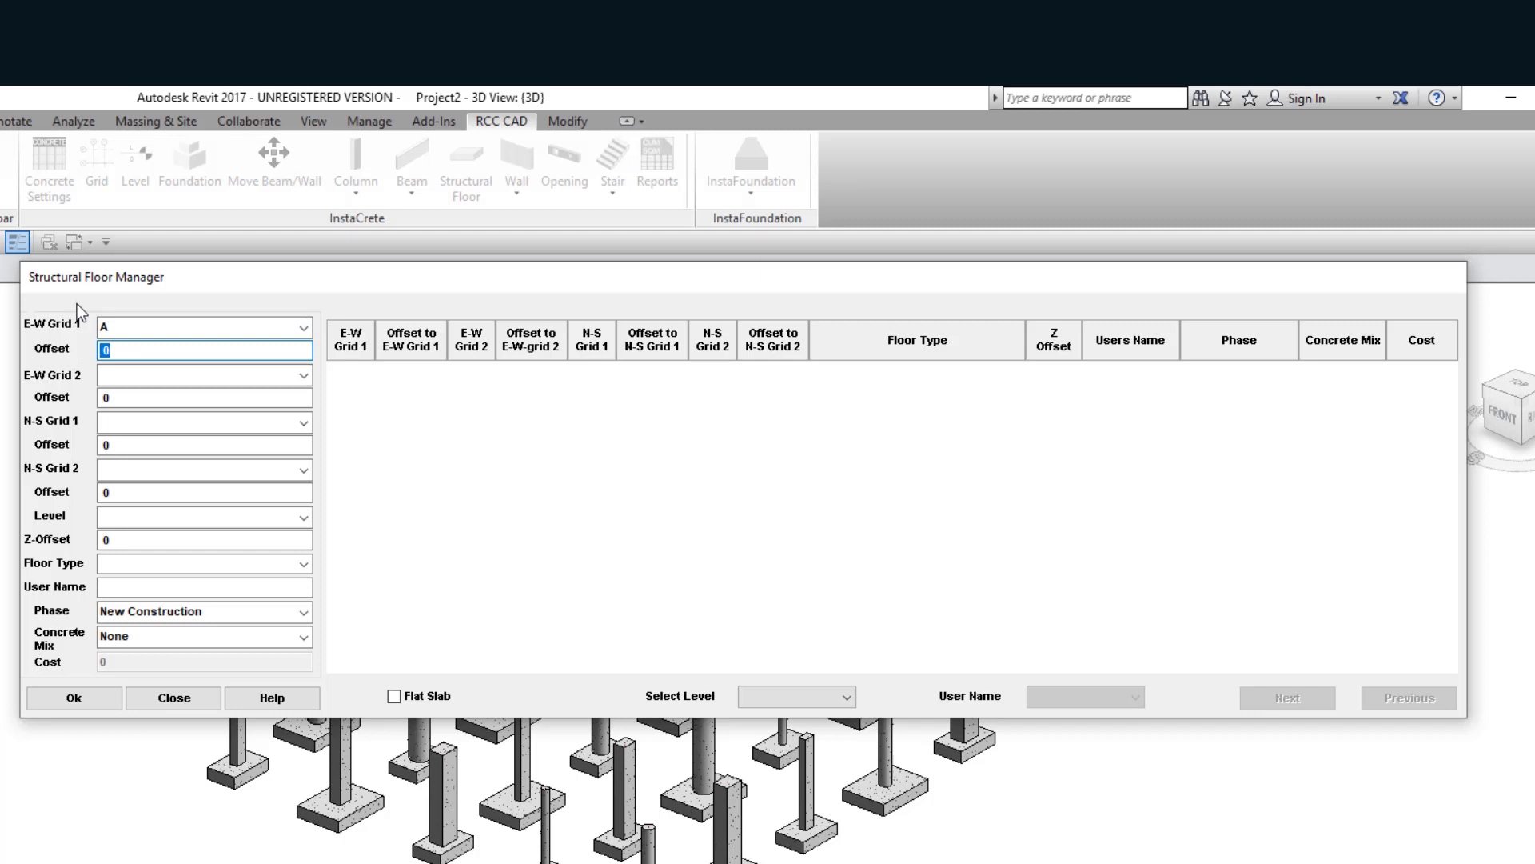
text(-3000)
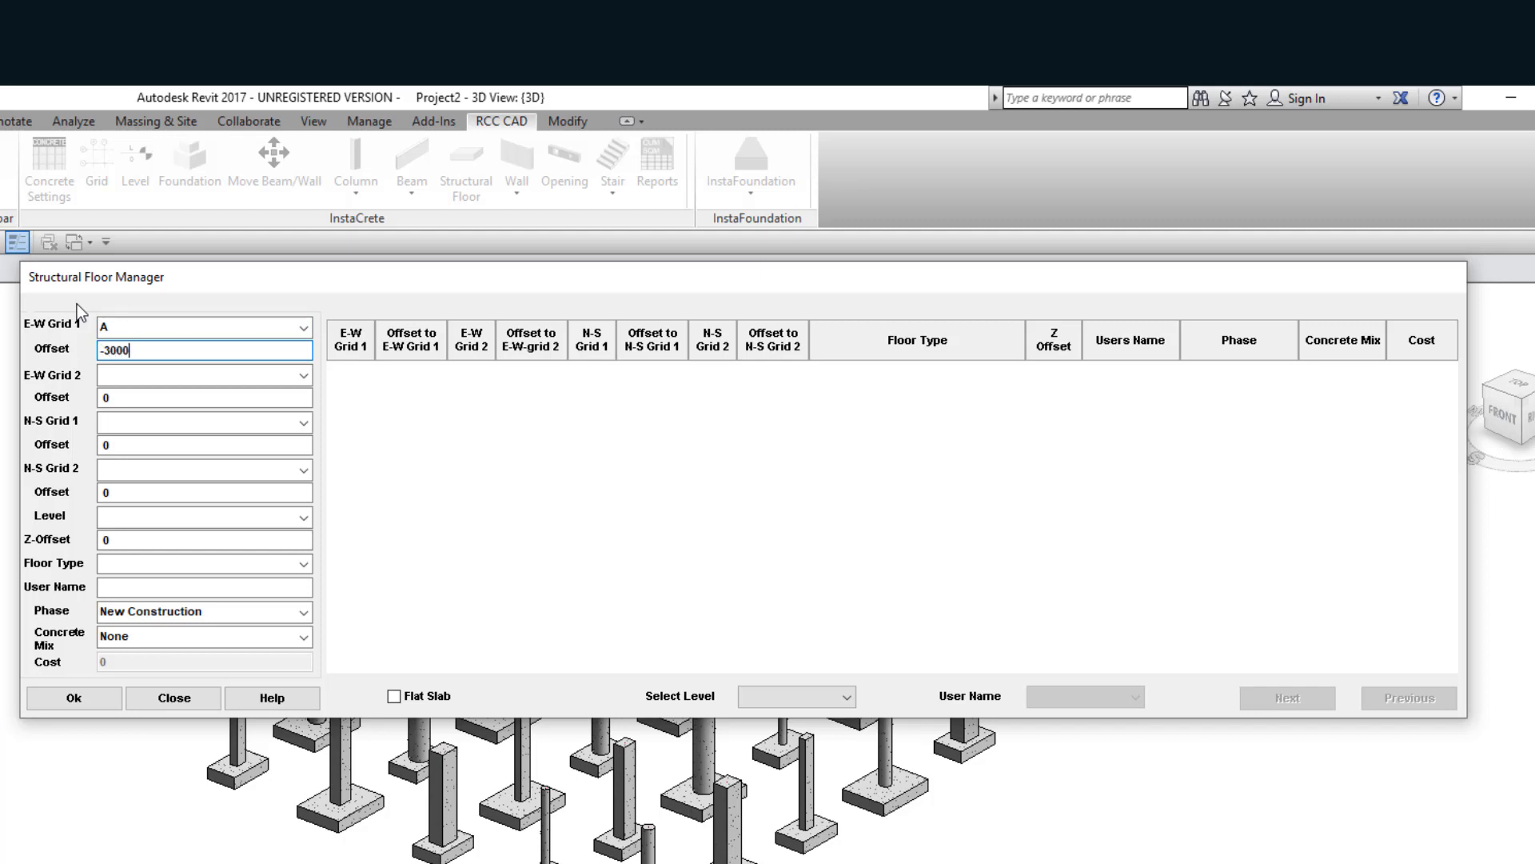
click(302, 375)
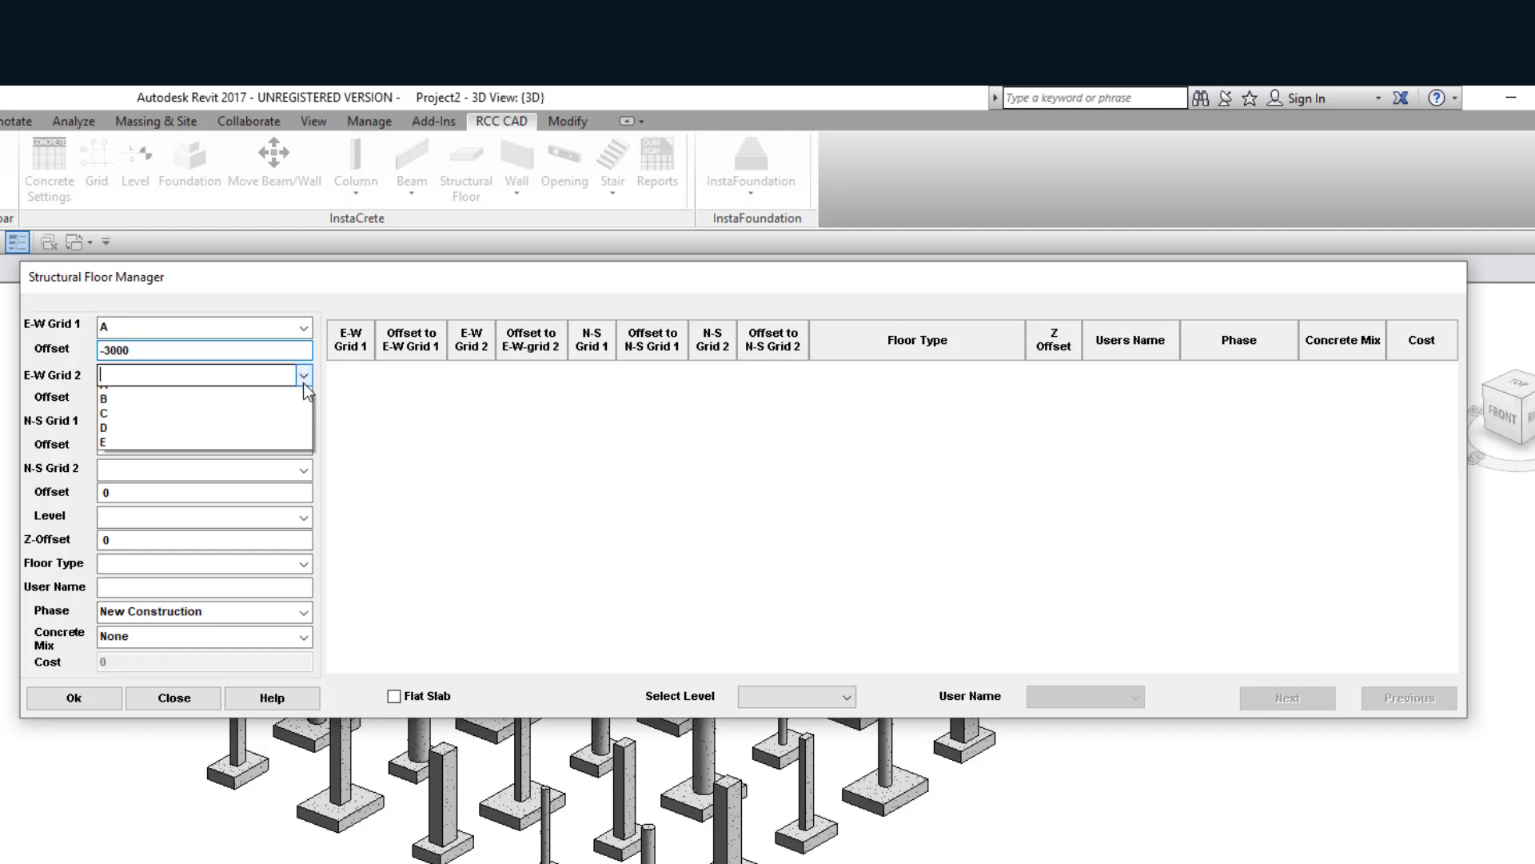
click(103, 442)
text(3000)
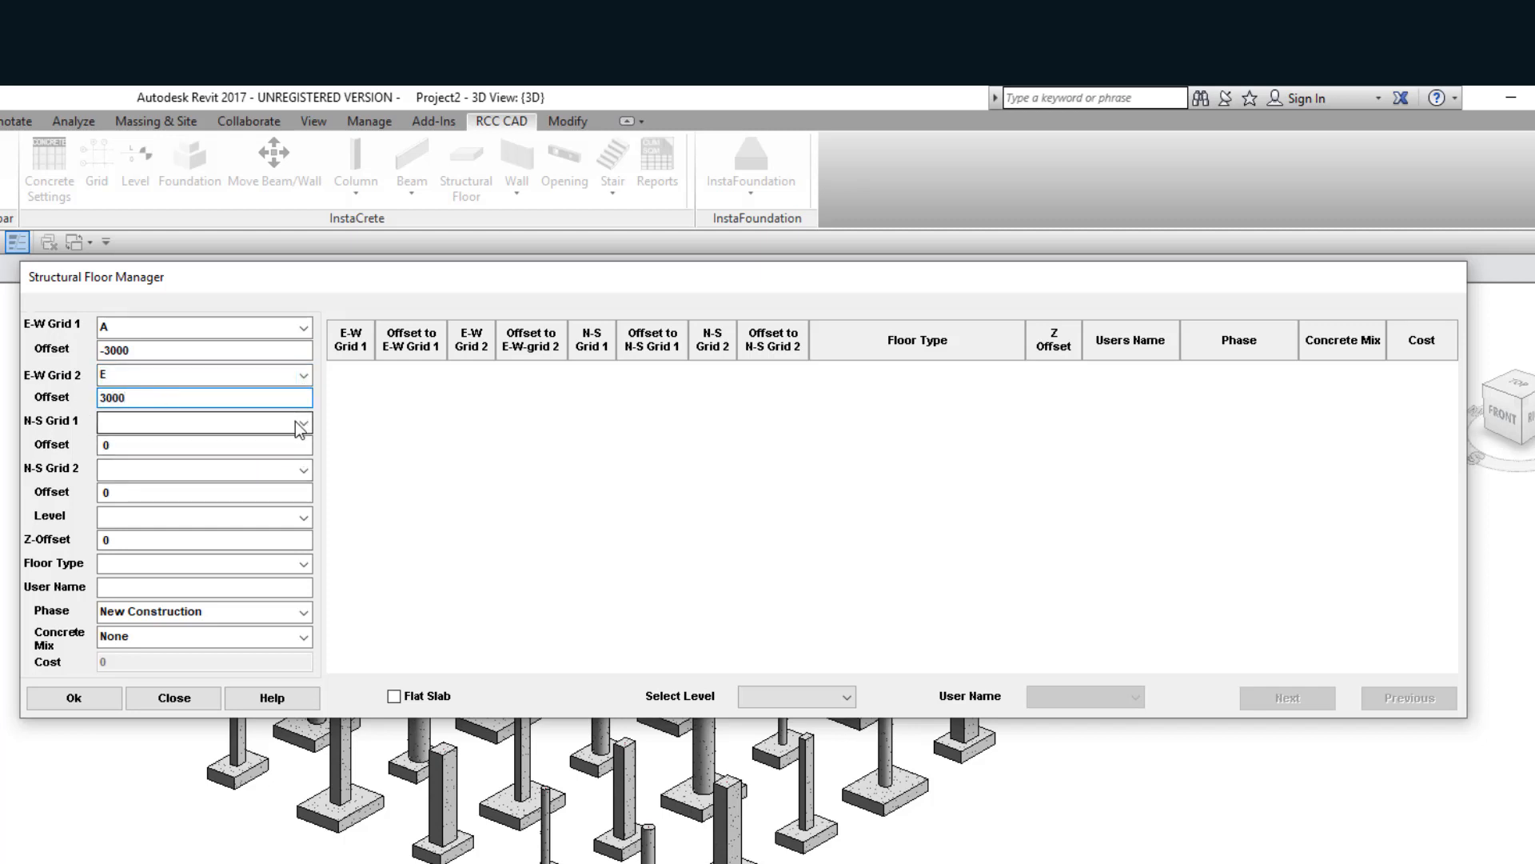
- Bound the floor north-south by grids 1 and 5 with a -3000 offset, at Level 1
click(302, 421)
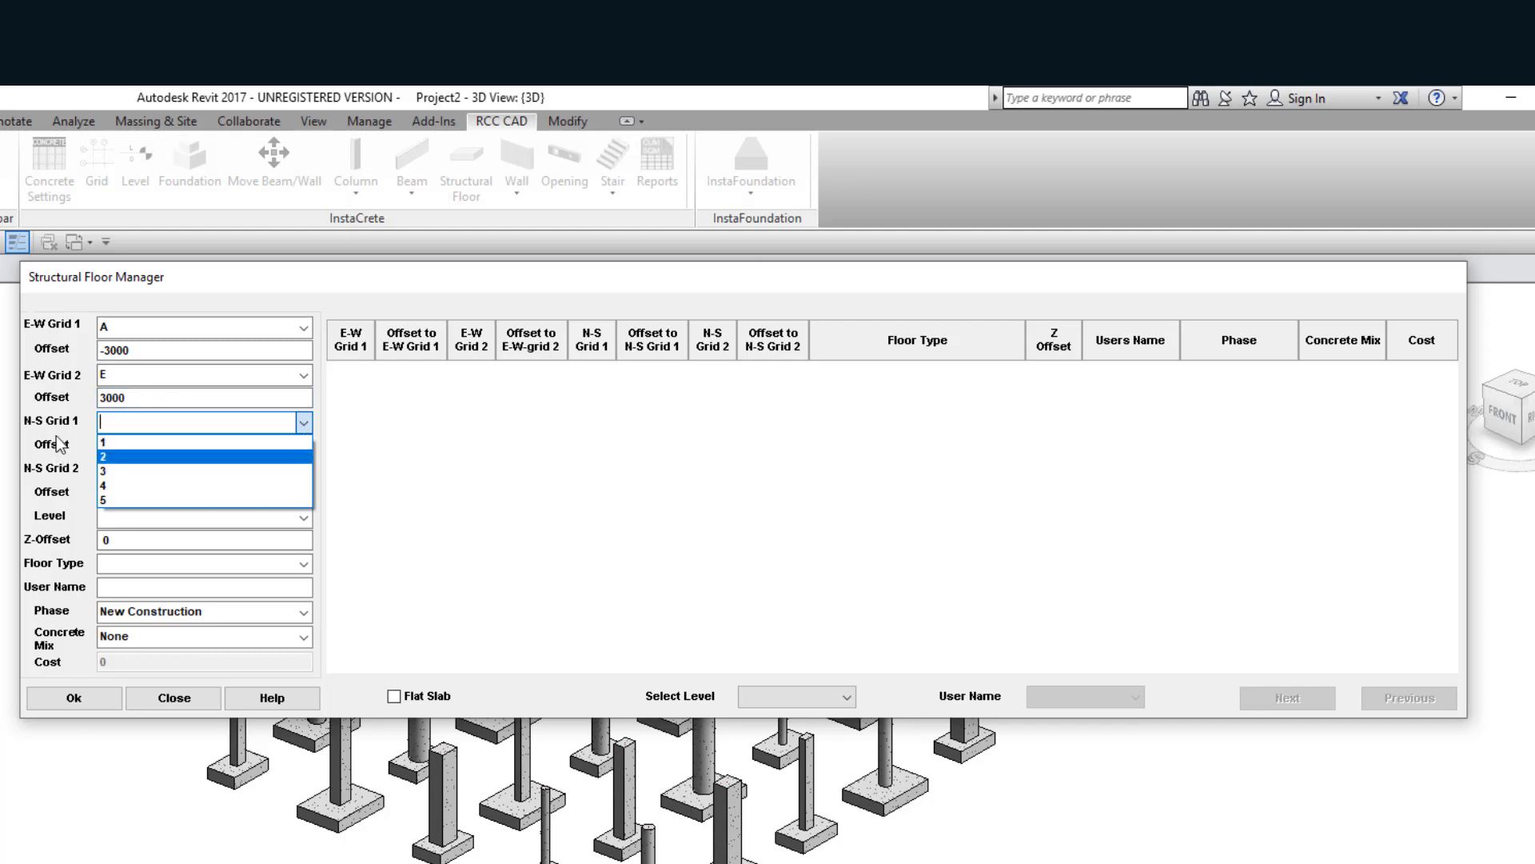
click(102, 443)
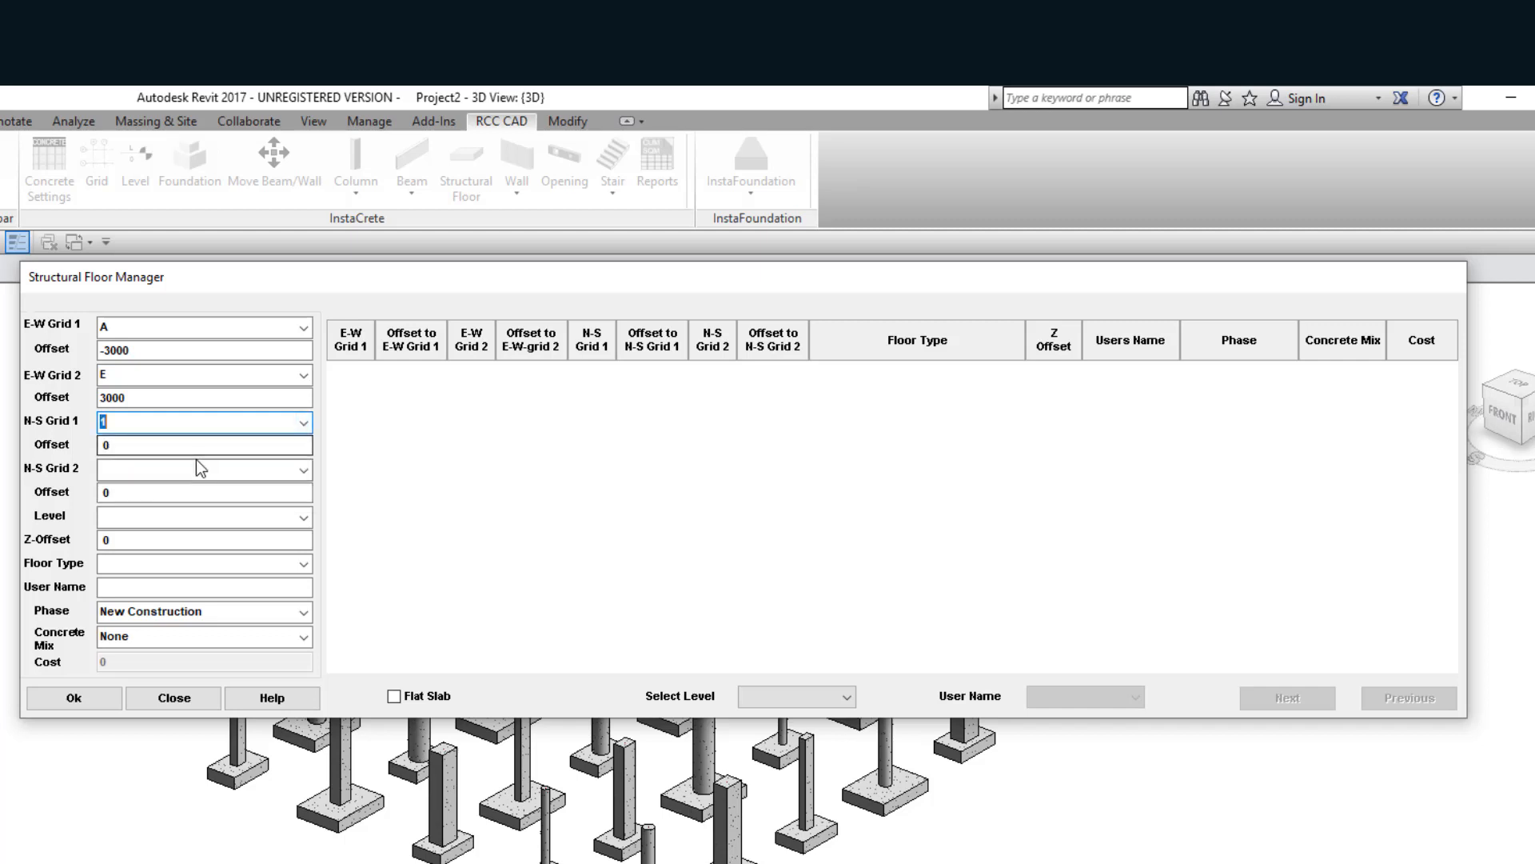
click(204, 444)
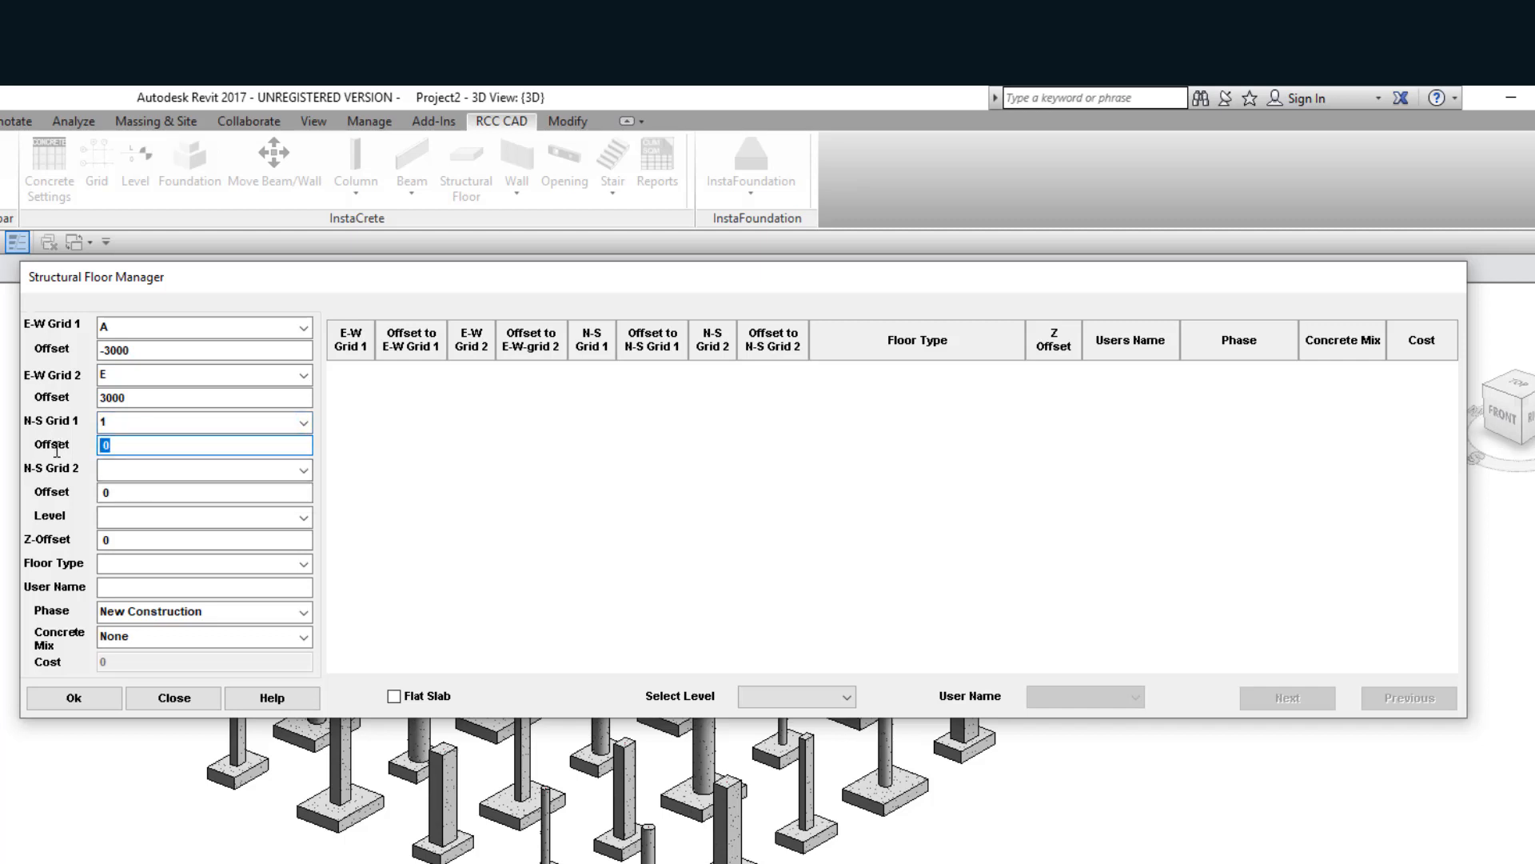
text(-3000)
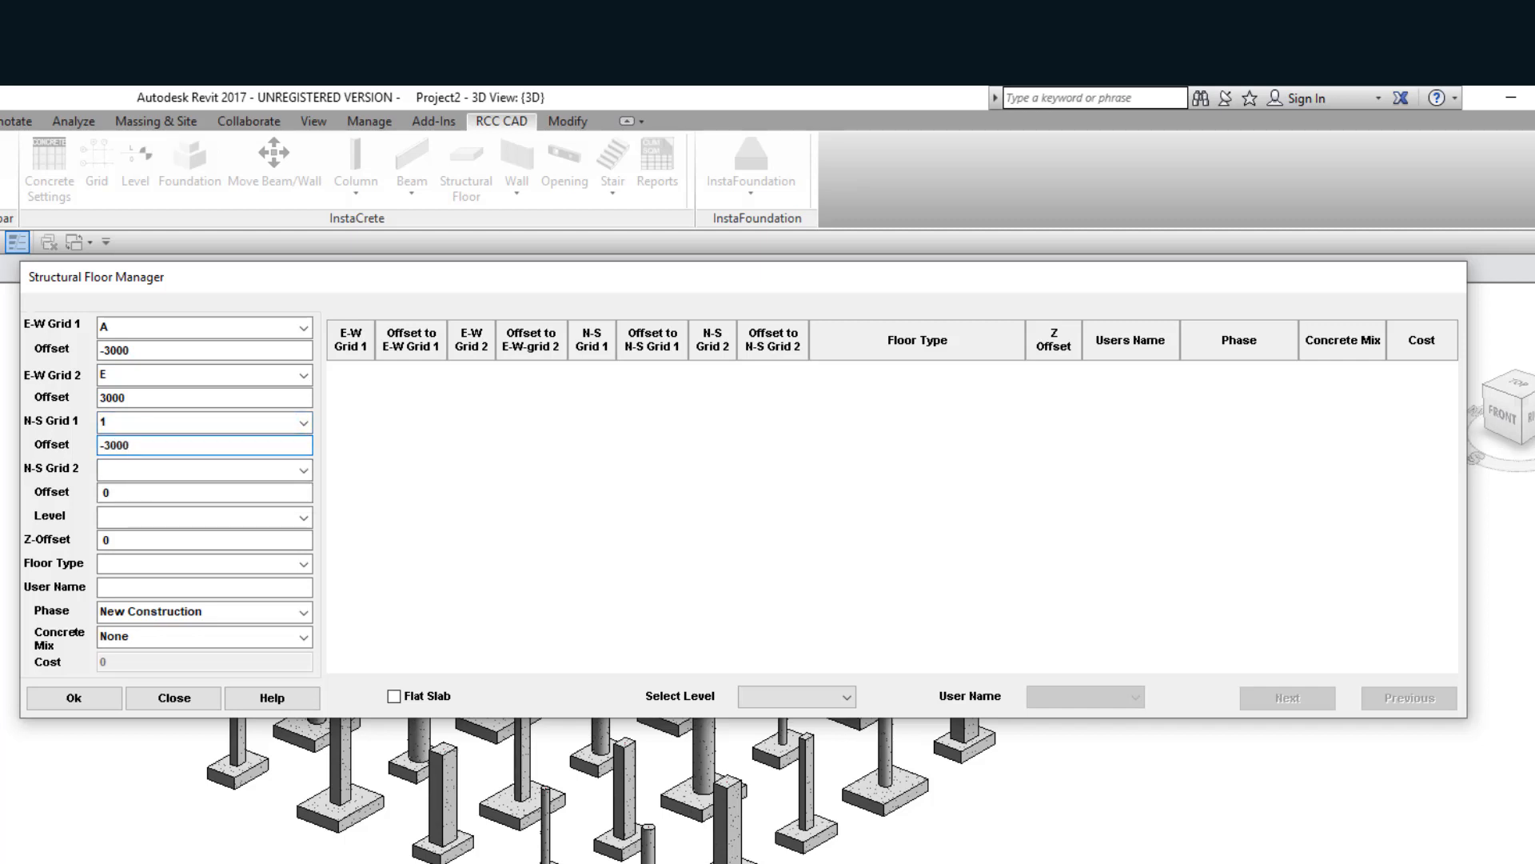
click(304, 470)
text(300)
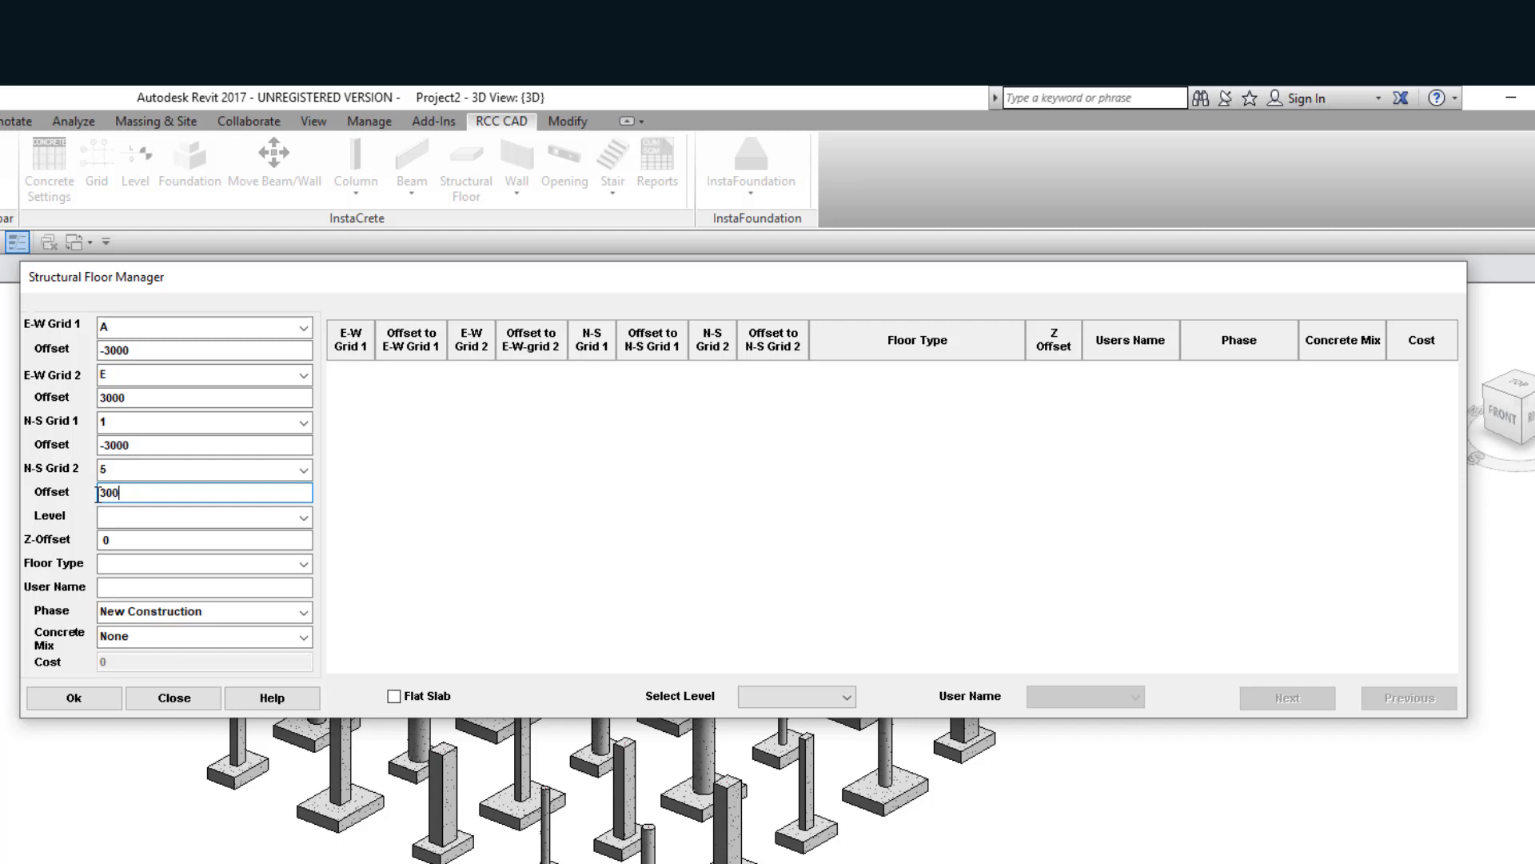
click(304, 518)
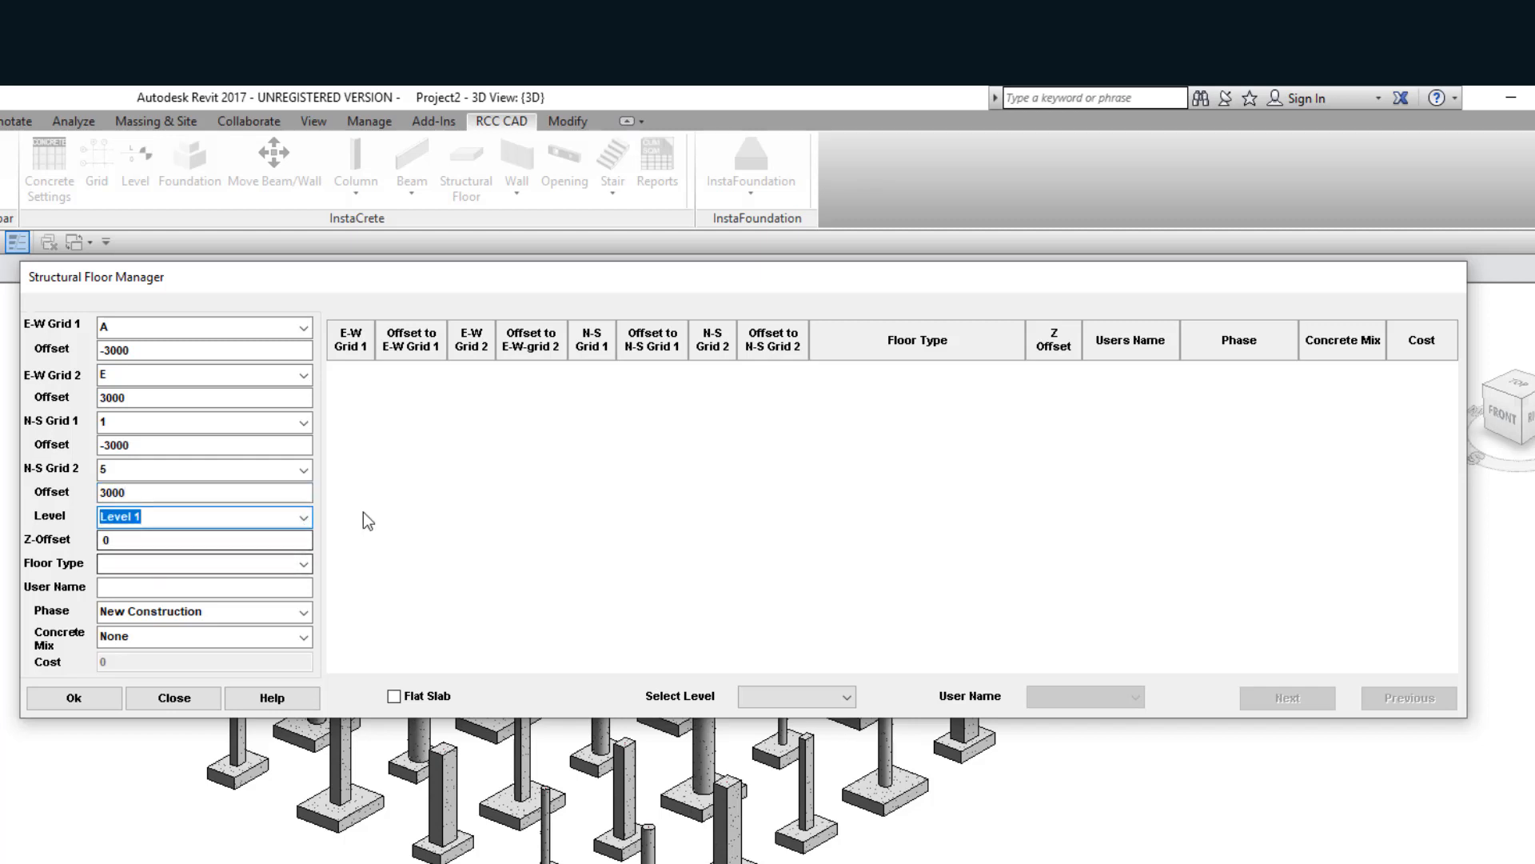
- Choose the Generic 300mm floor type to create the slab
click(302, 563)
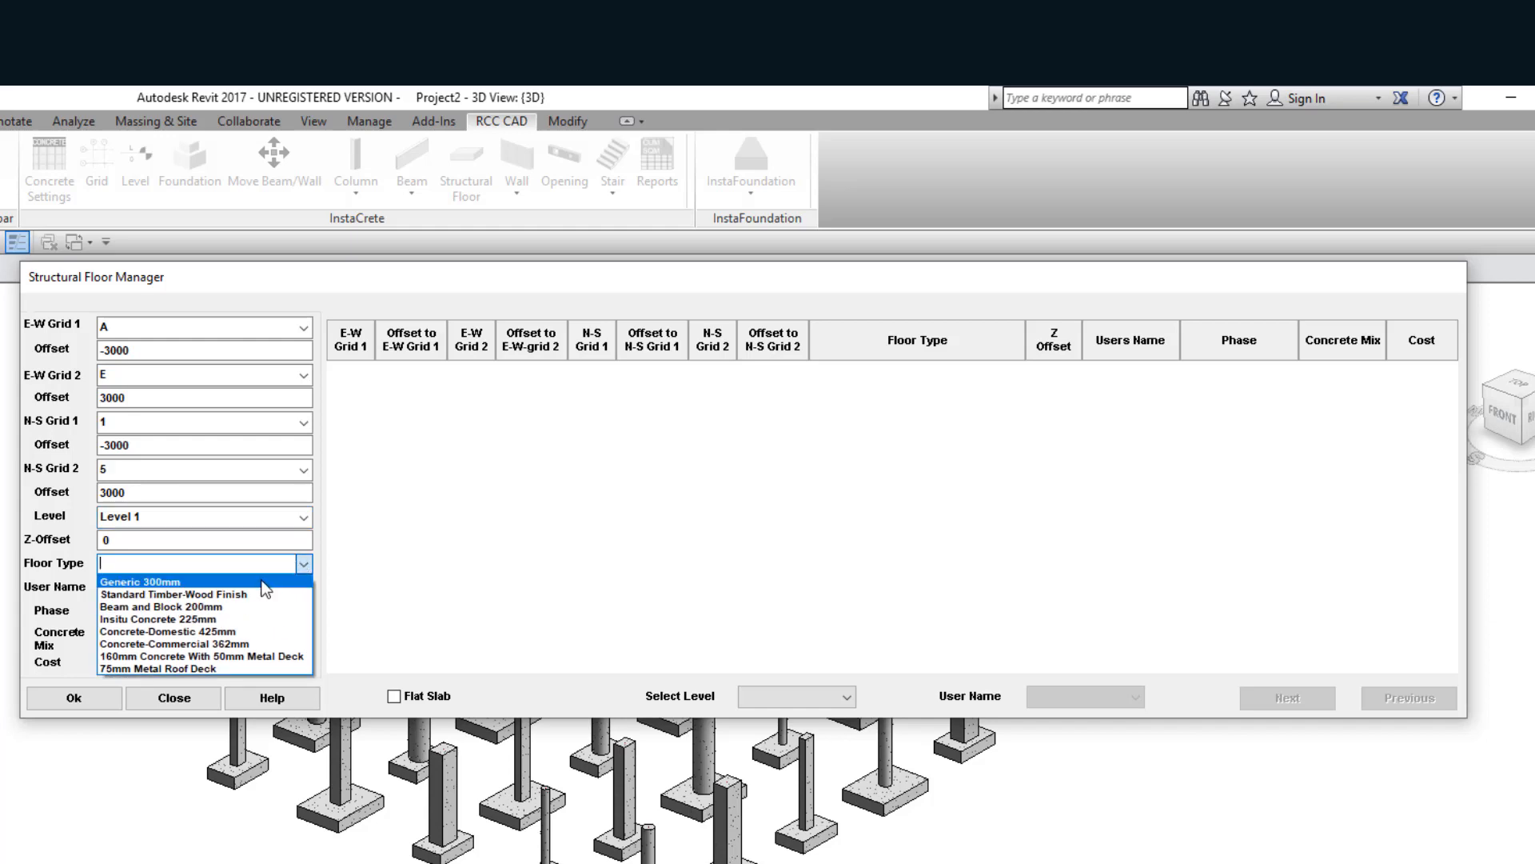
click(173, 697)
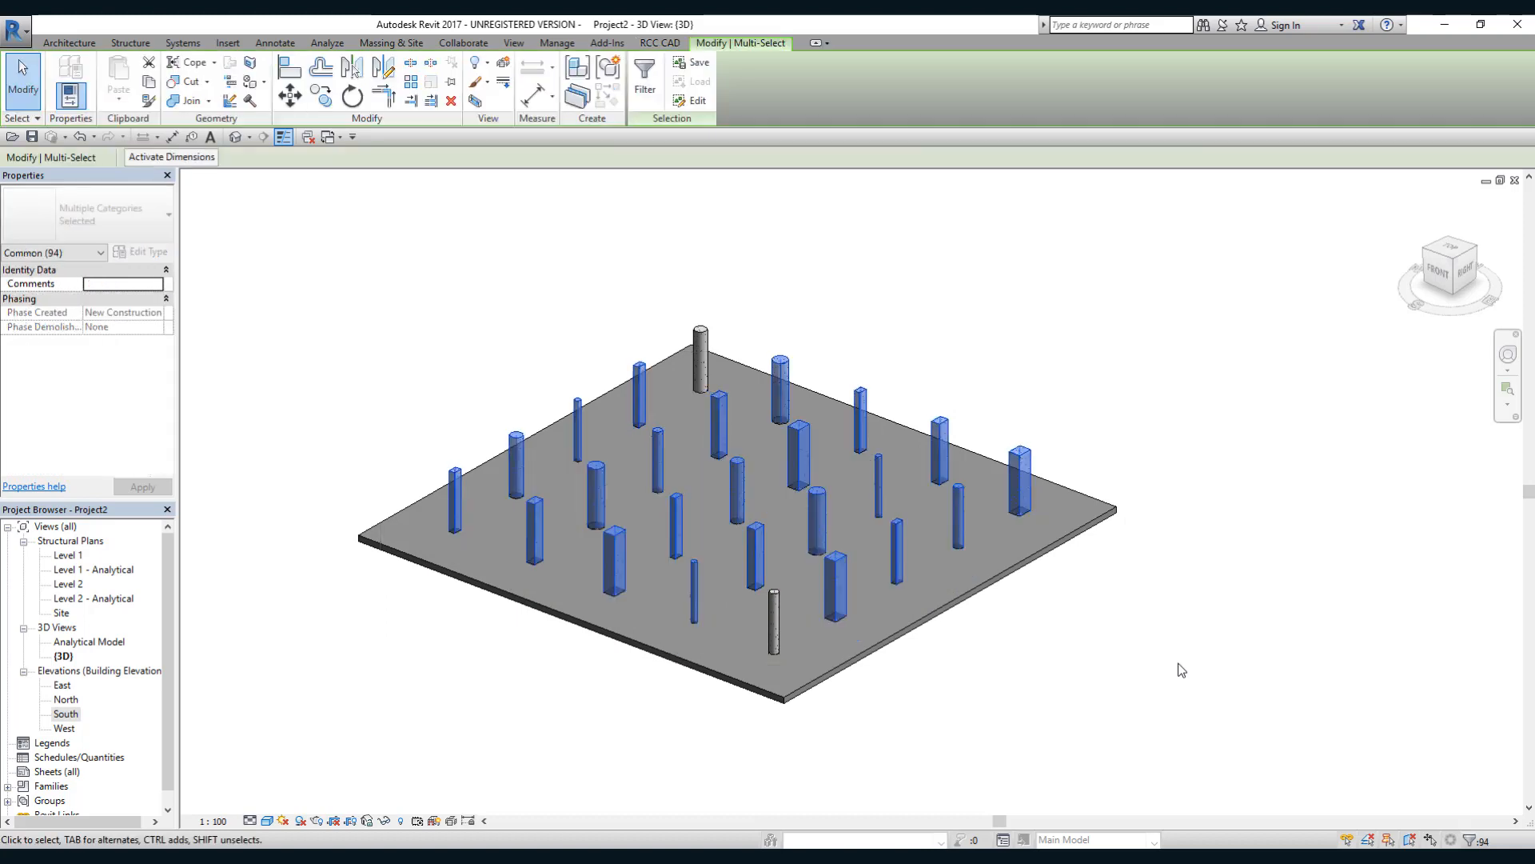
- Filter the current selection down to Structural Columns only
click(643, 74)
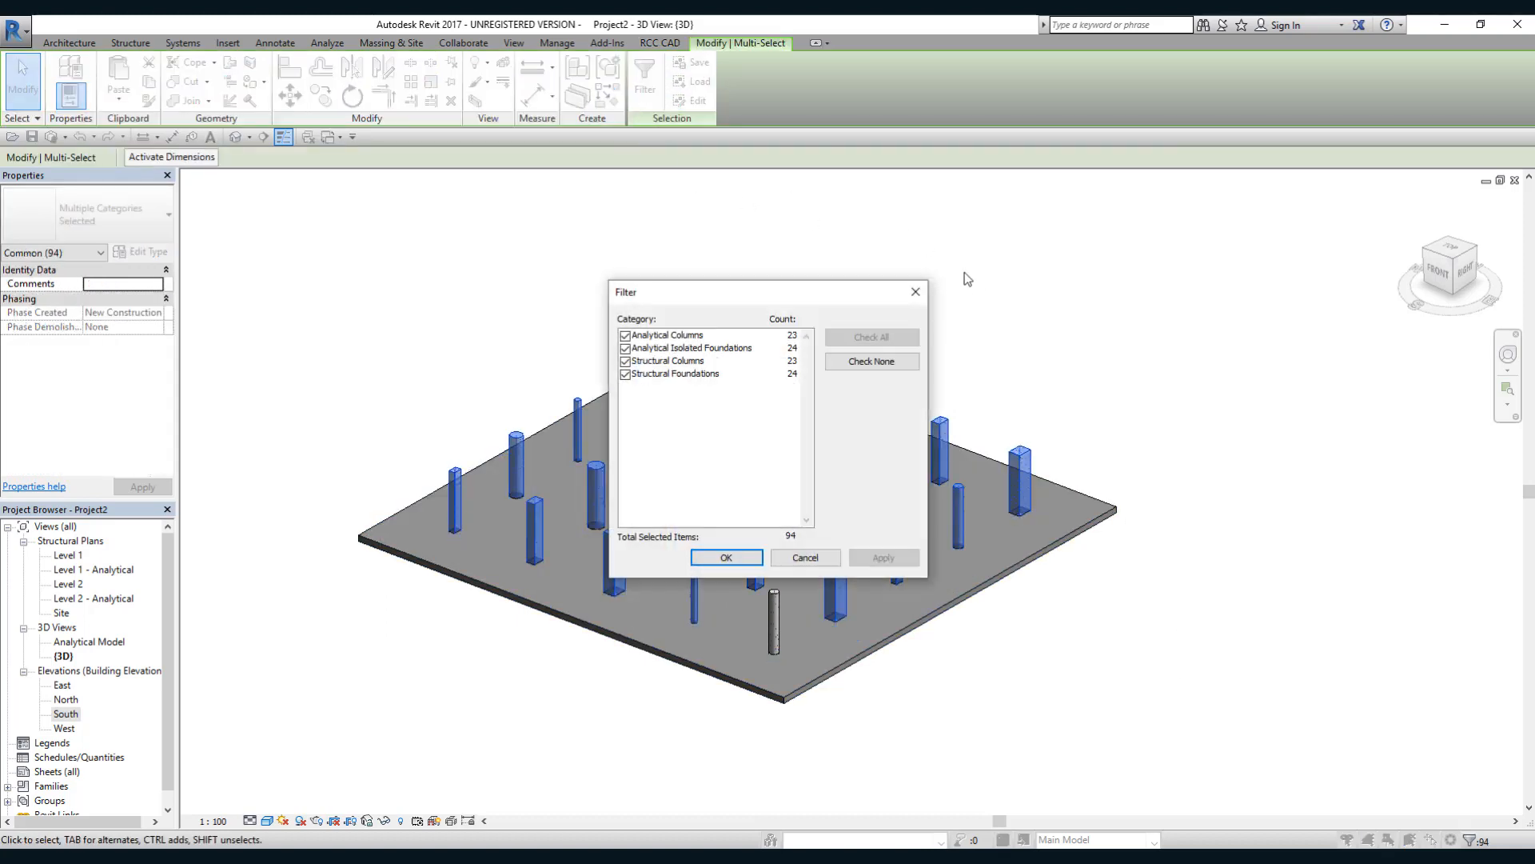
click(871, 361)
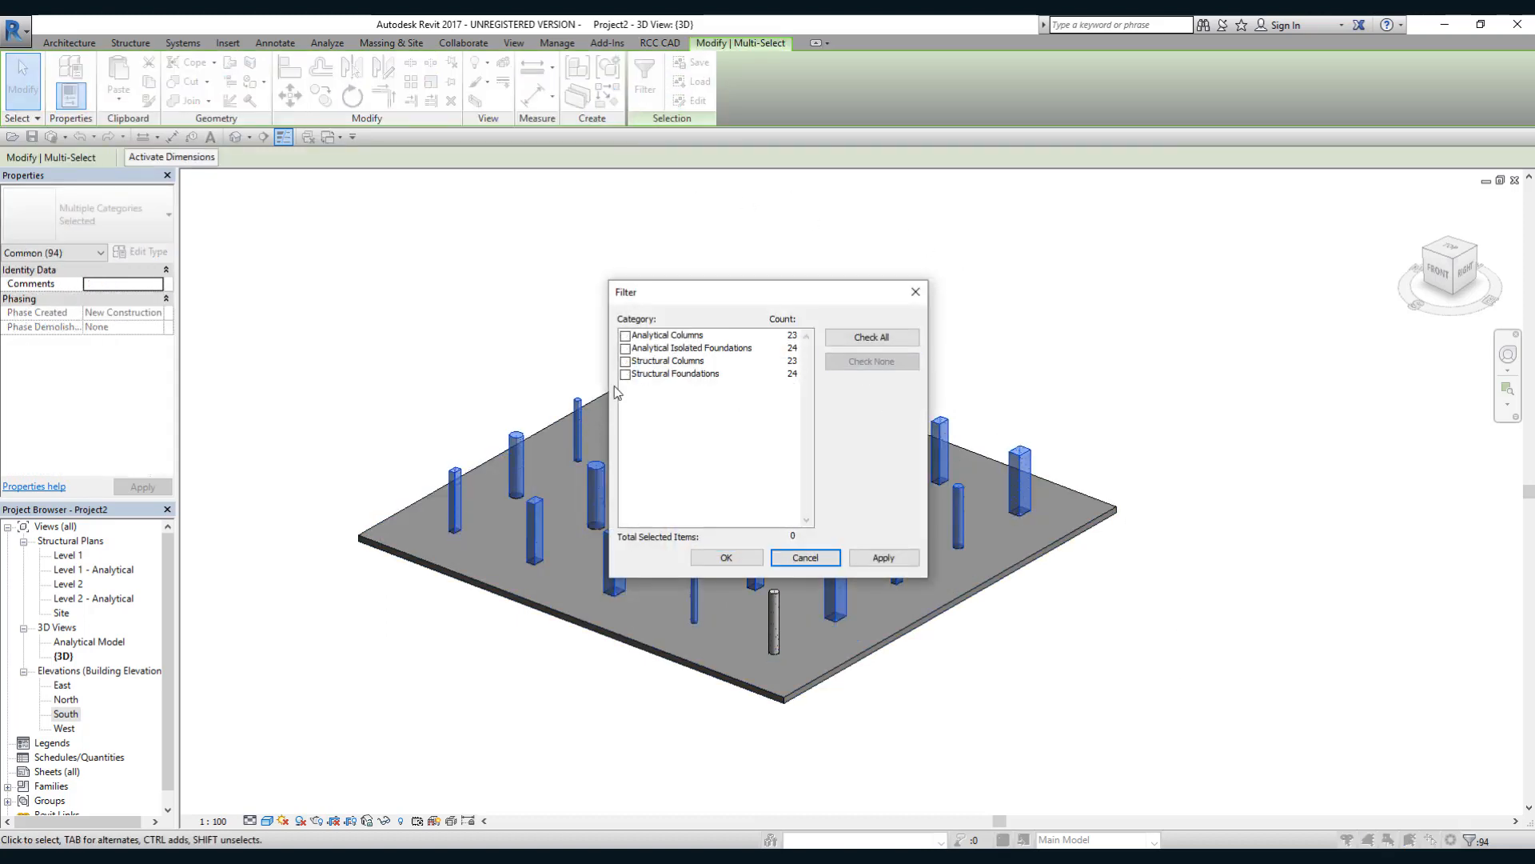
click(626, 360)
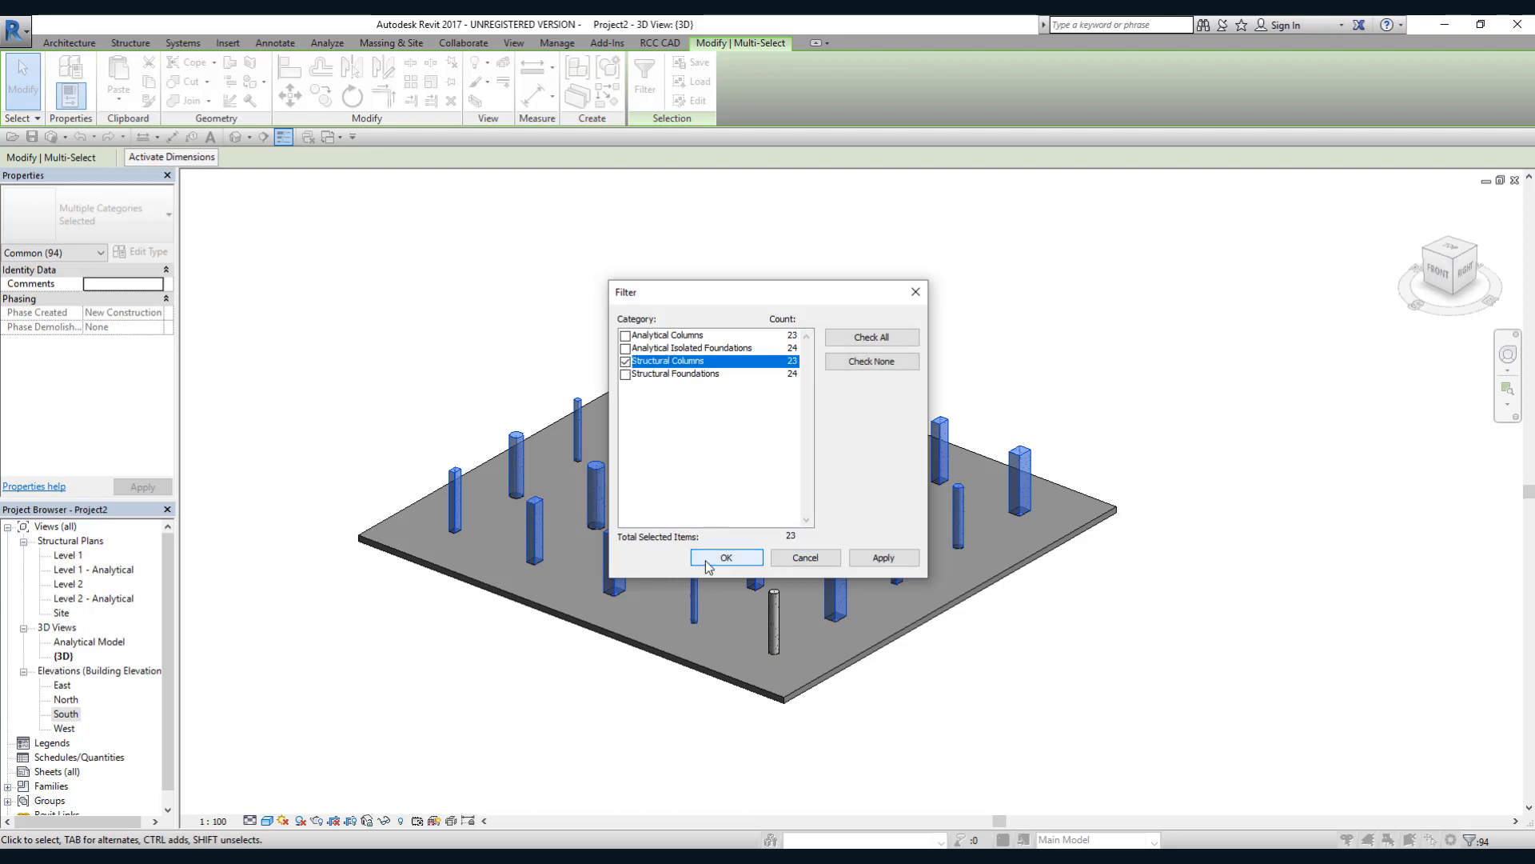
click(724, 557)
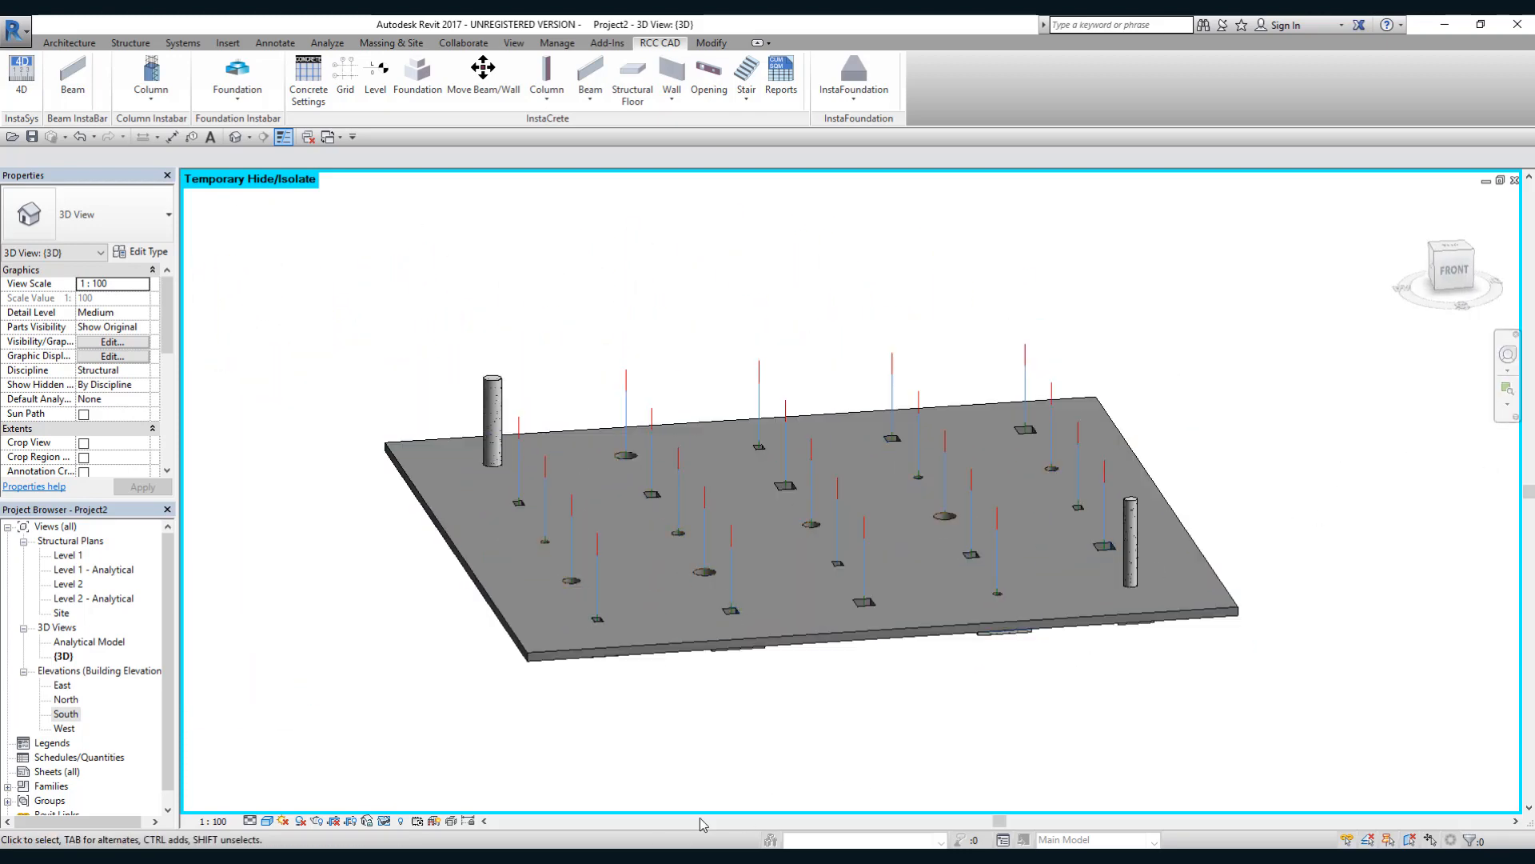
mouse_move(355, 744)
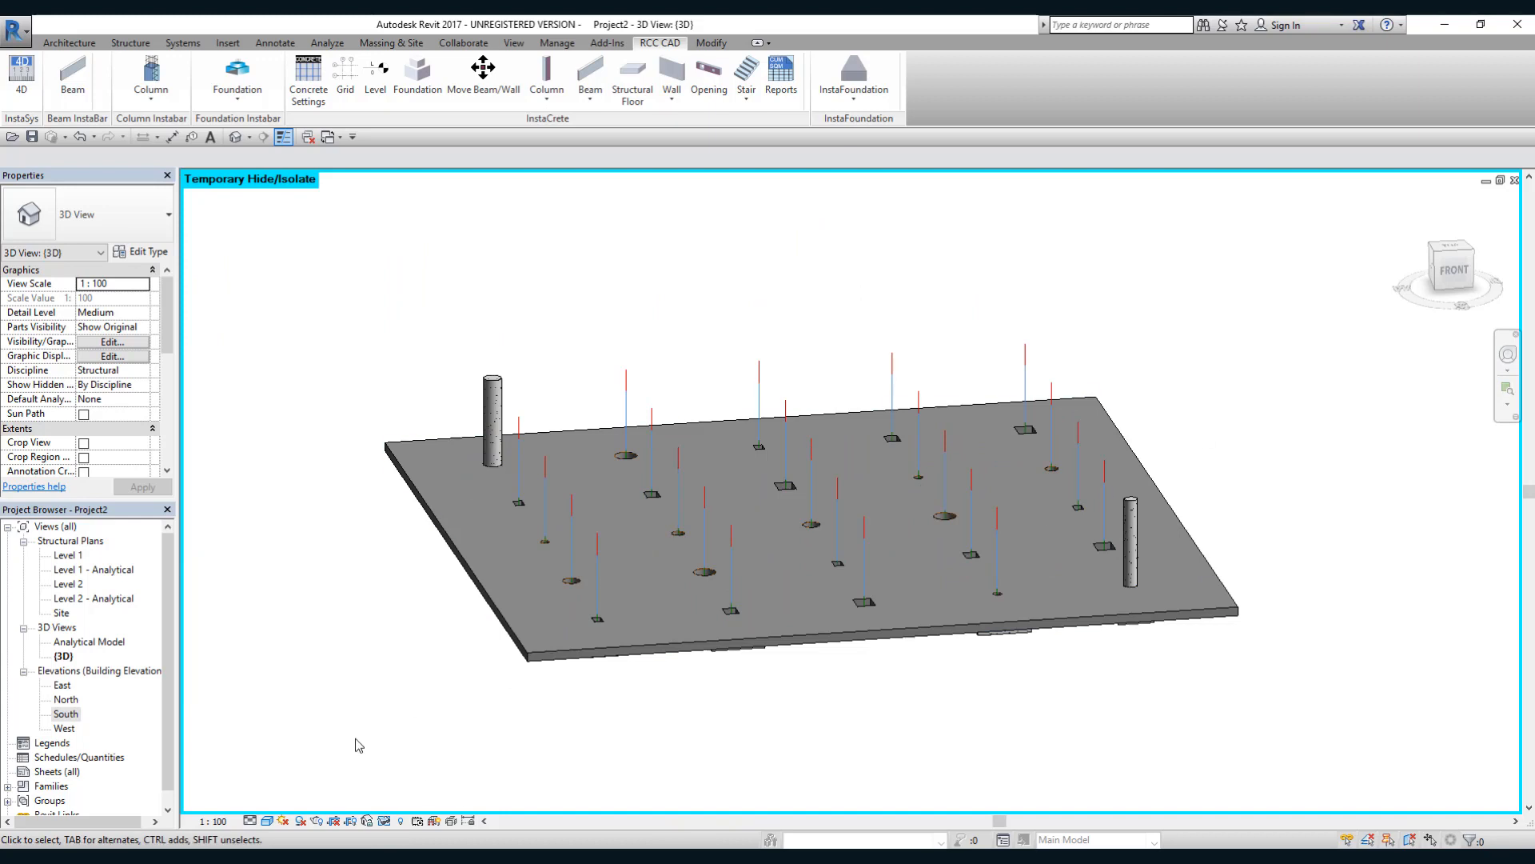